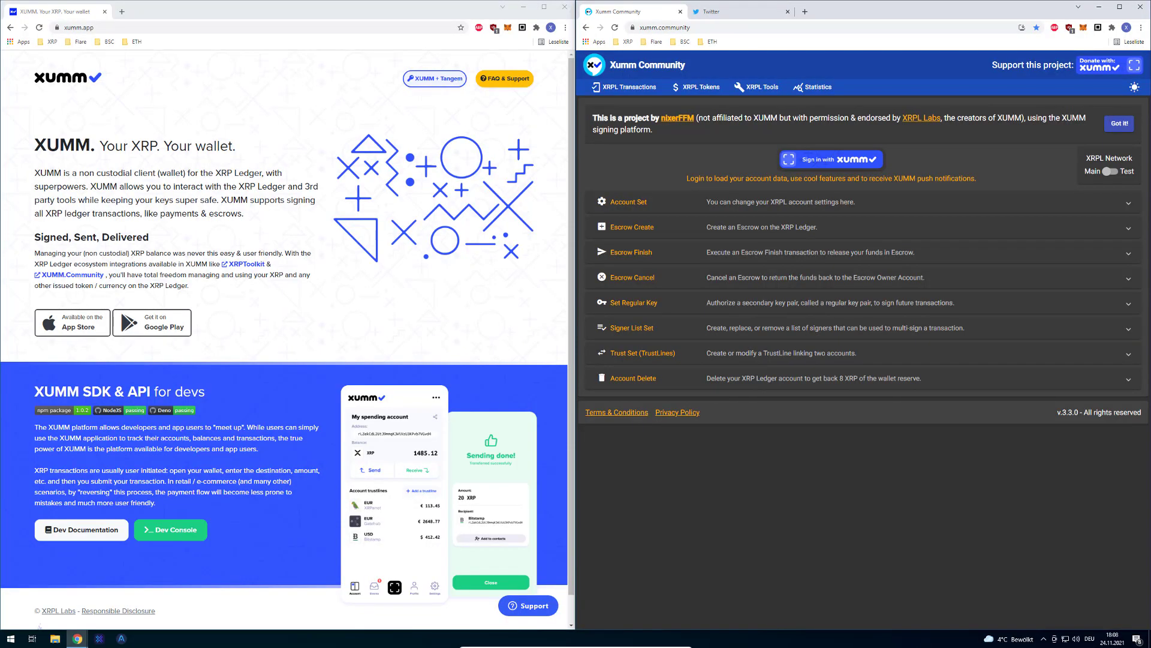
mouse_move(79, 77)
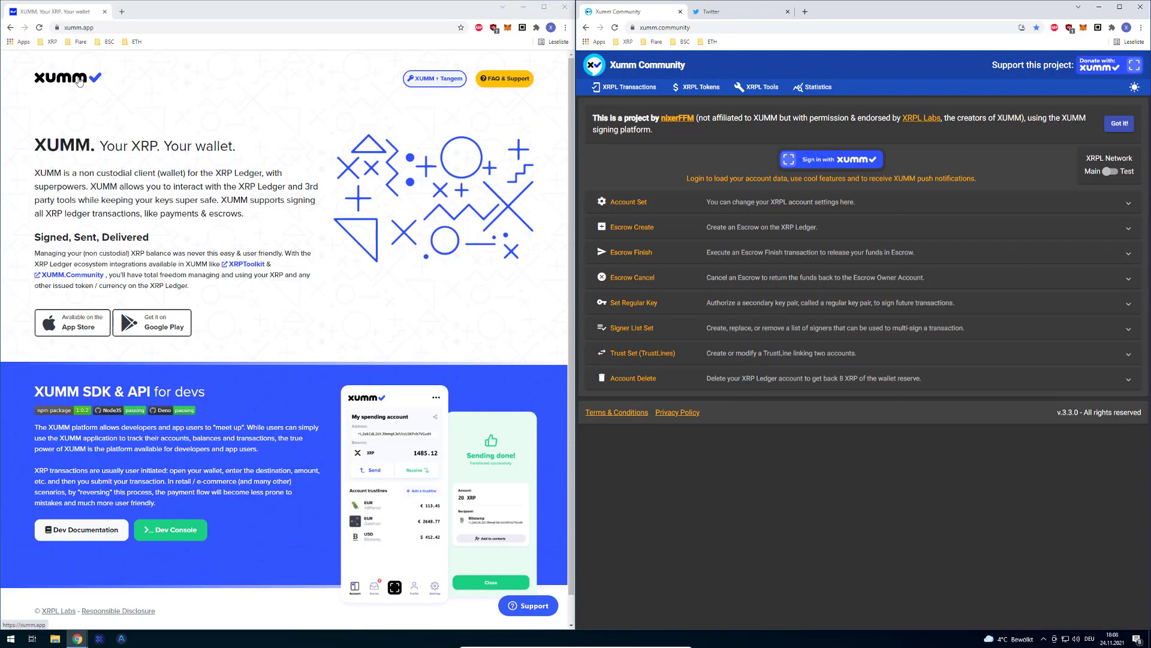
mouse_move(396, 170)
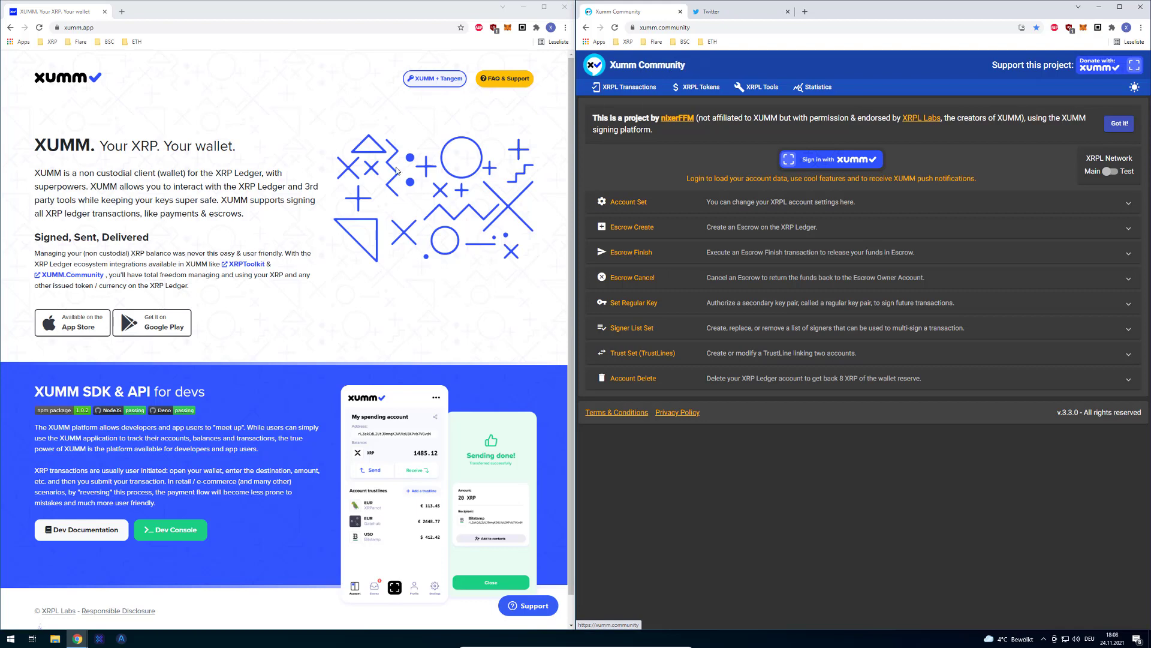
mouse_move(467, 234)
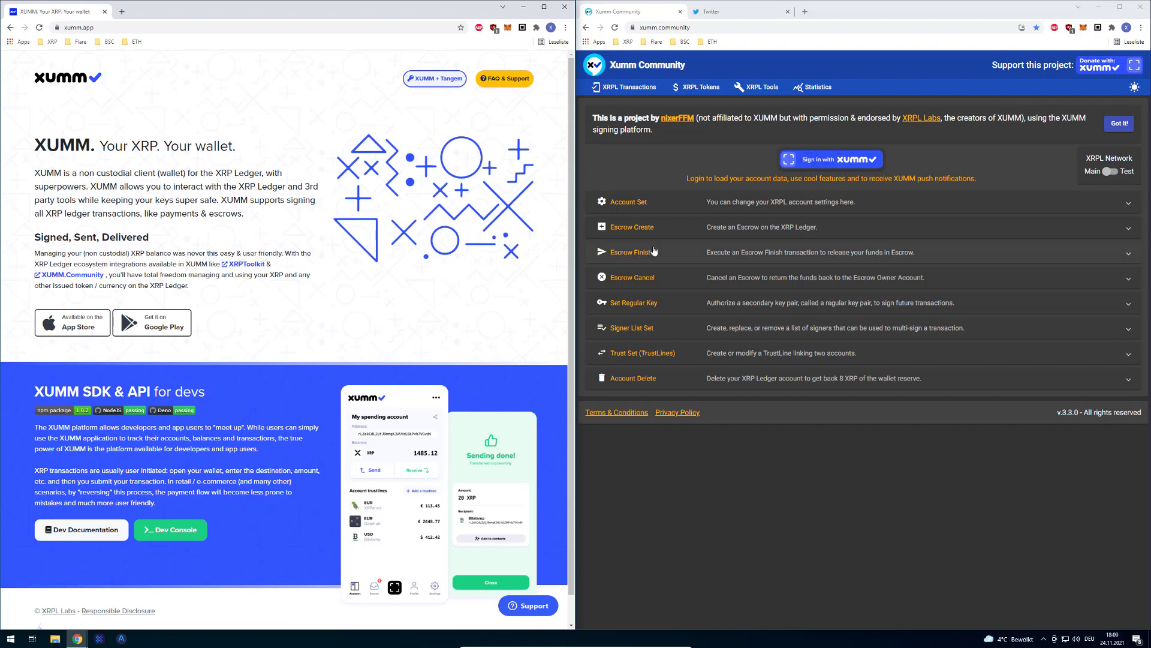
mouse_move(751, 267)
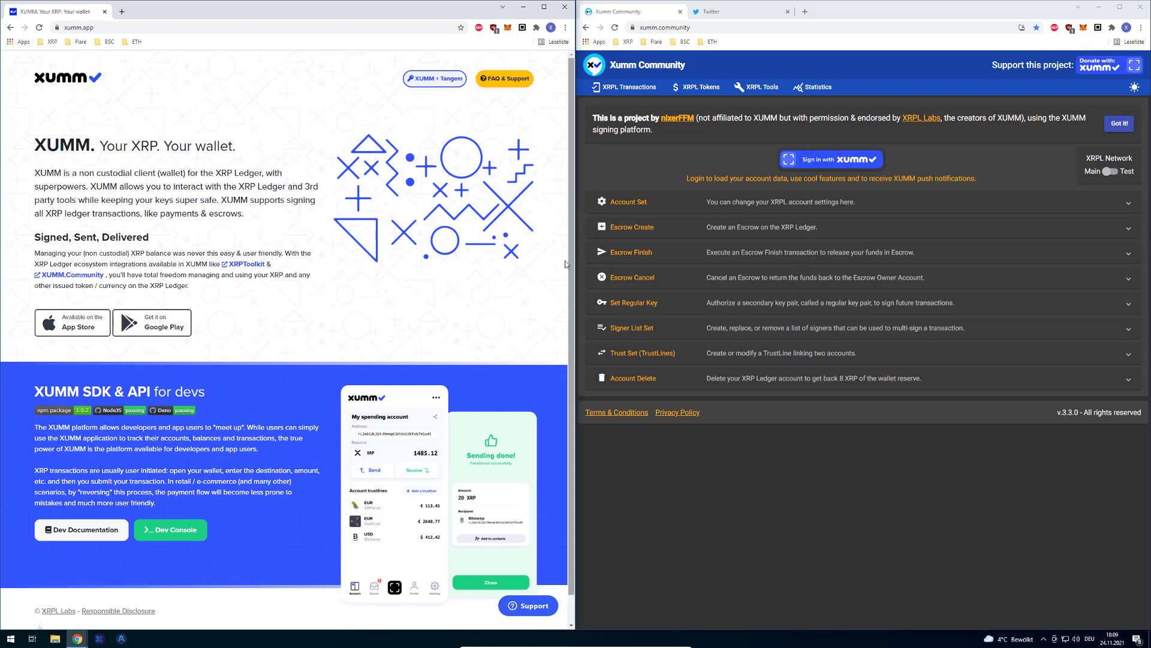
Search Google for 'short' and 'threedev' to find the threexrp.dev developer site.
scroll(down, 3)
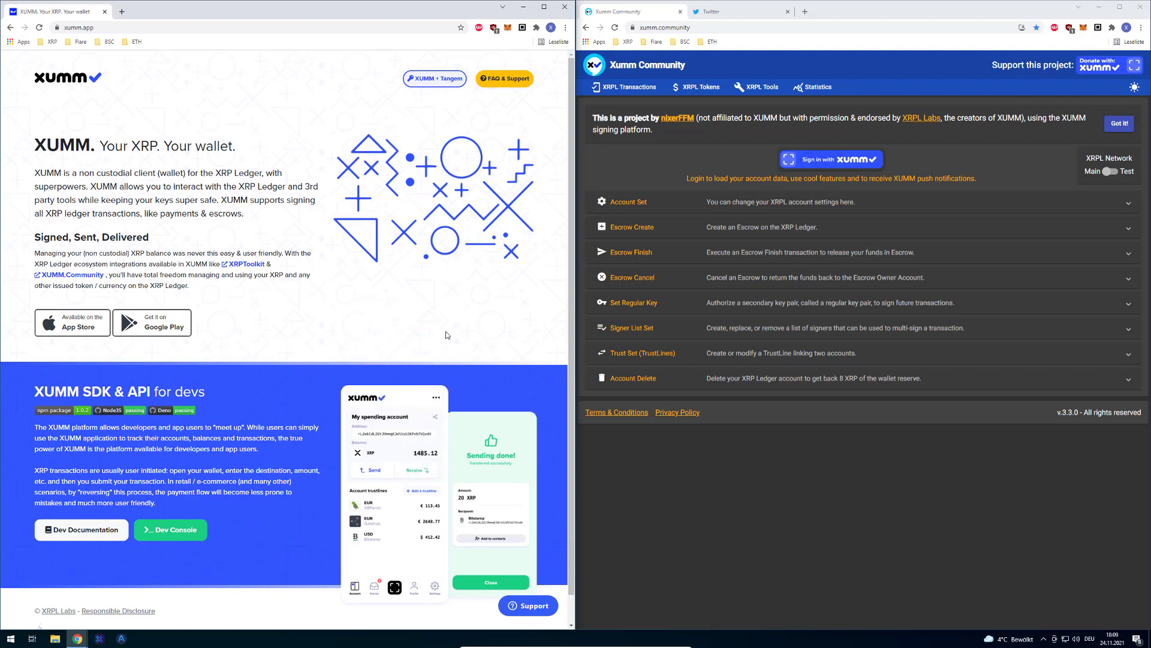
mouse_move(546, 303)
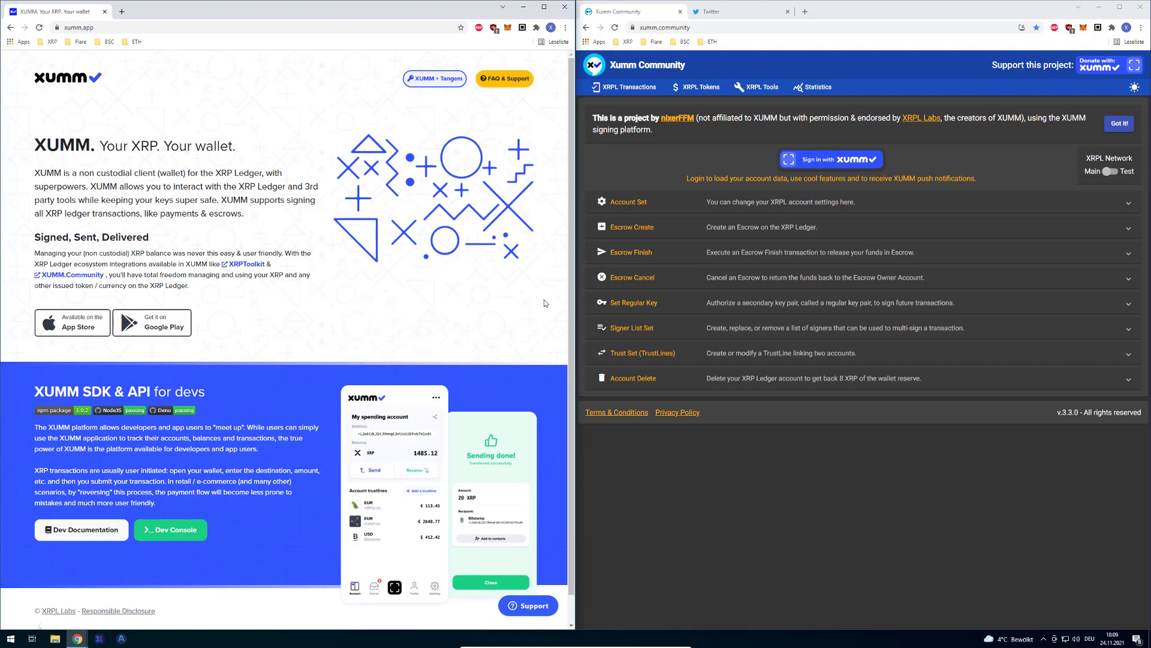
mouse_move(637, 255)
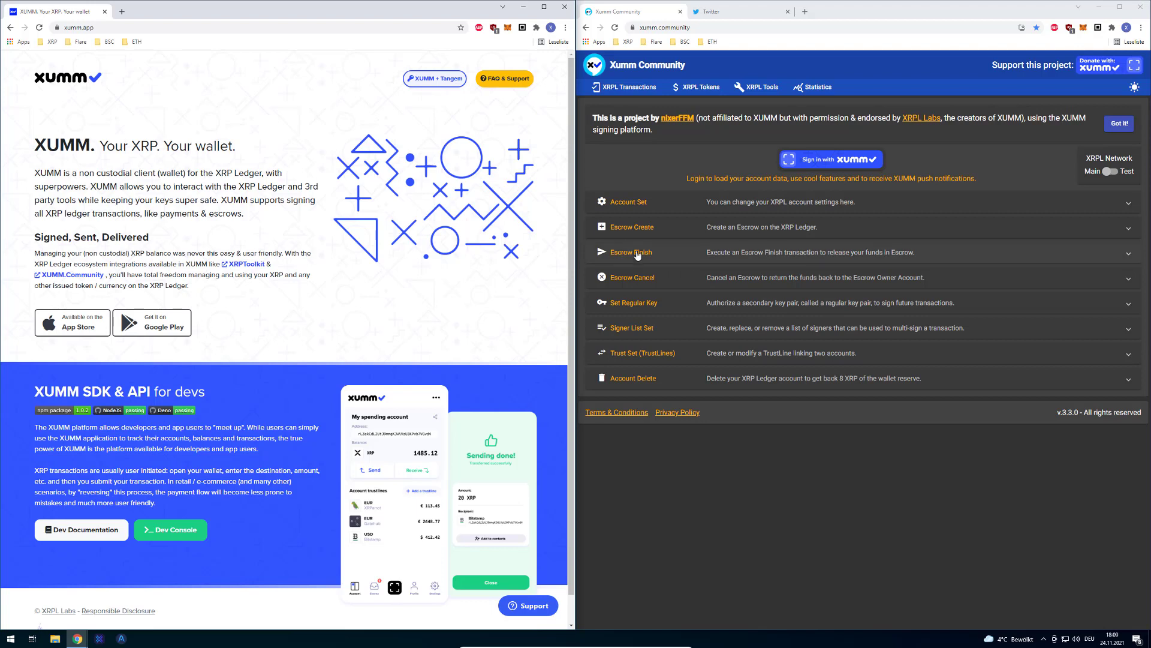
mouse_move(696, 296)
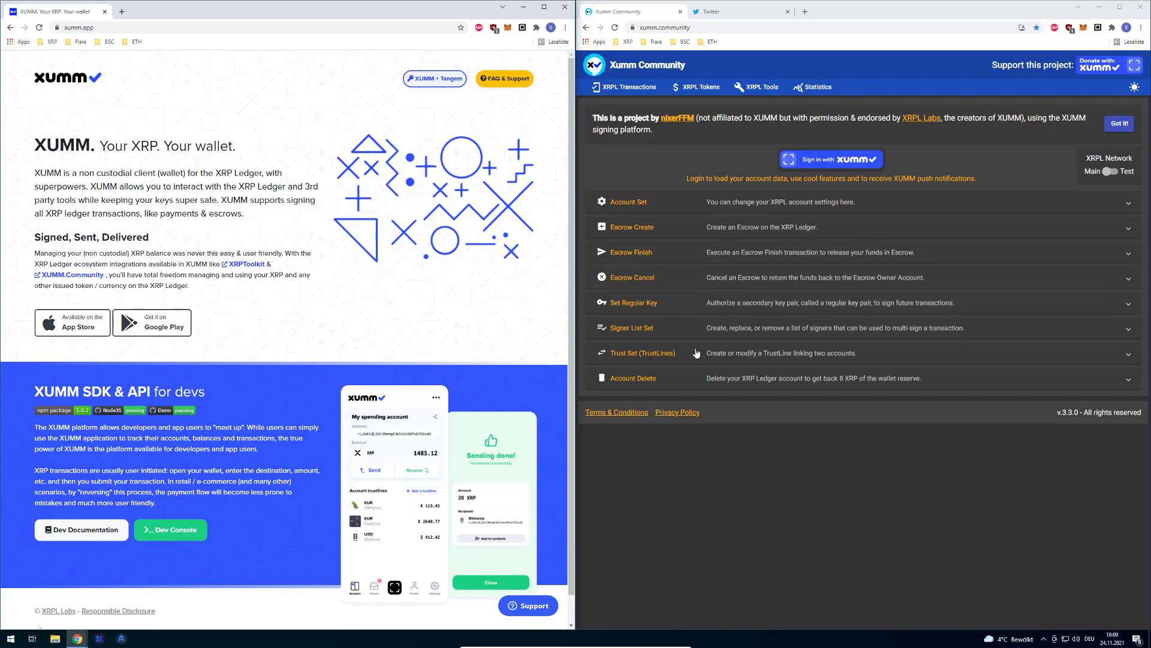
mouse_move(412, 388)
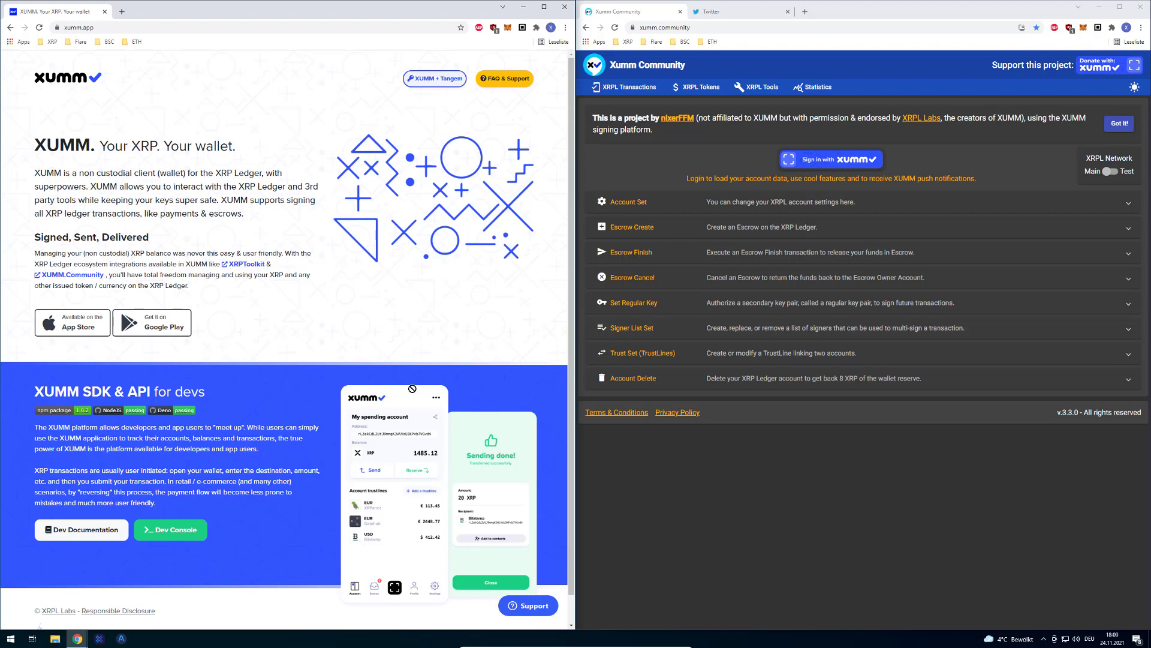
mouse_move(352, 363)
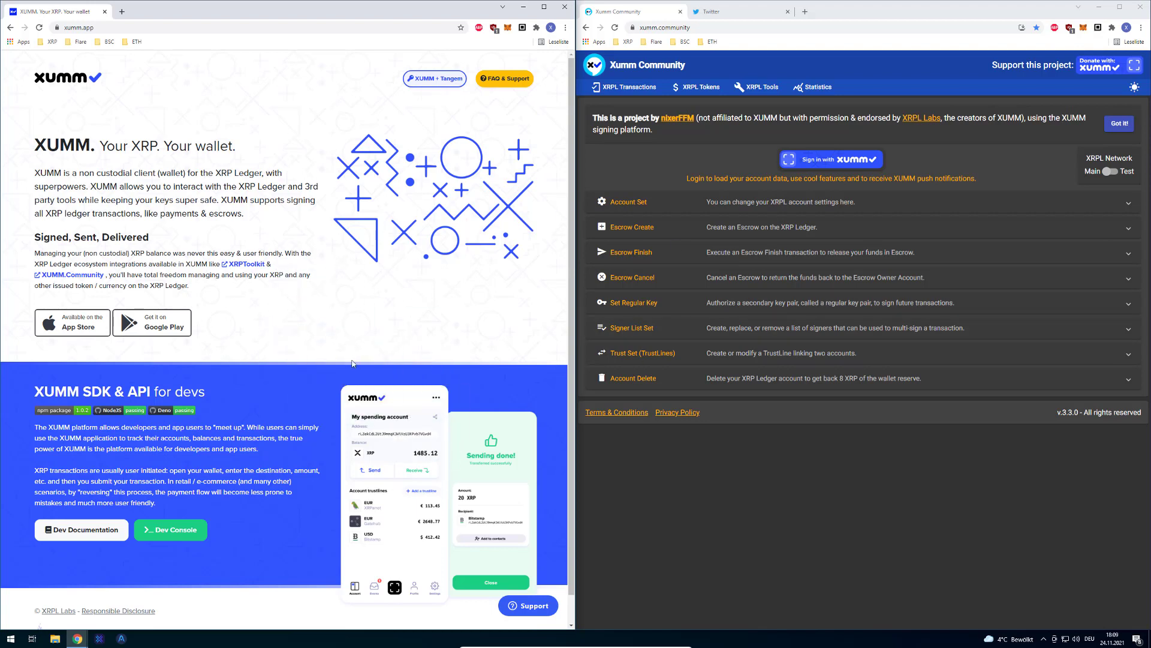
mouse_move(399, 377)
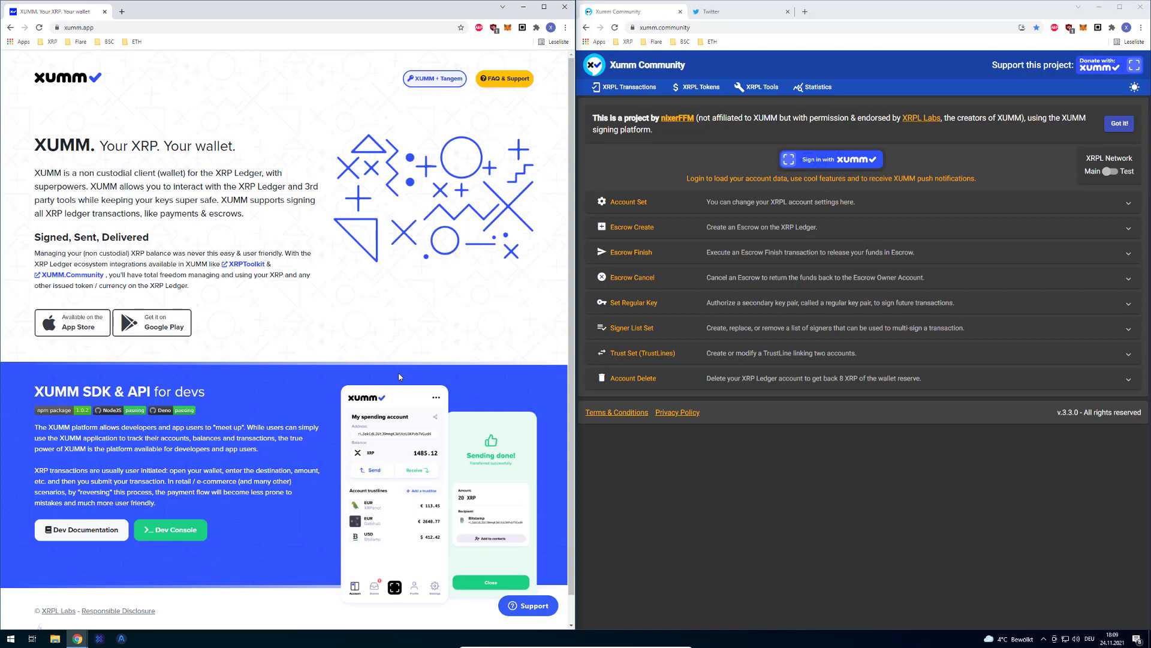
mouse_move(441, 328)
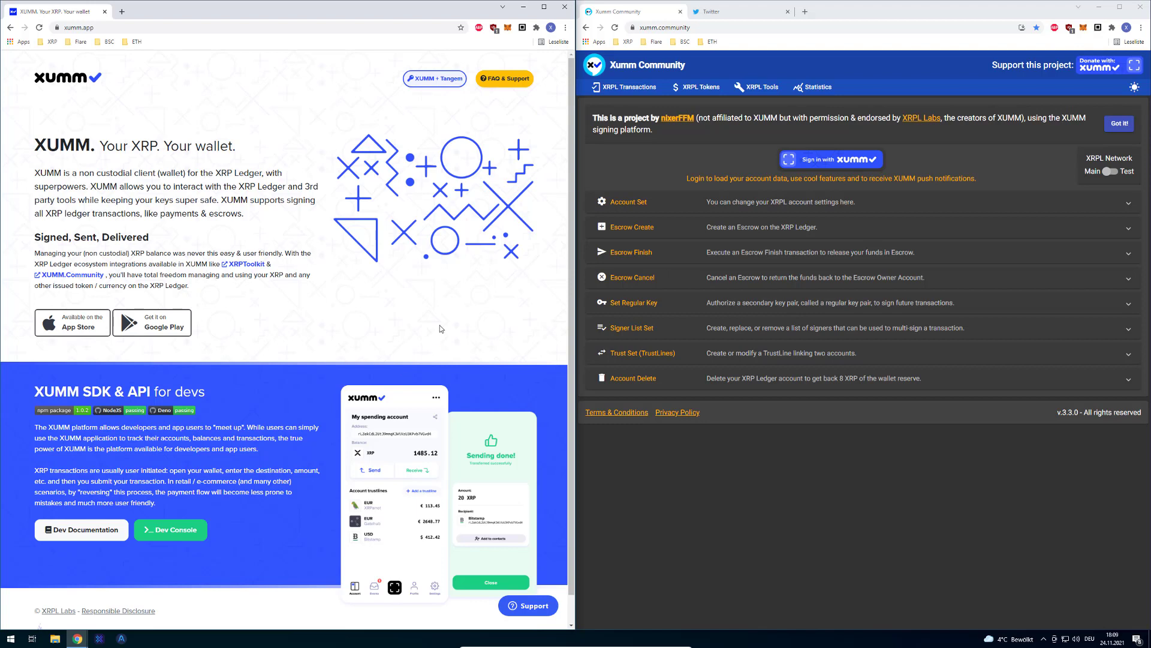
mouse_move(331, 219)
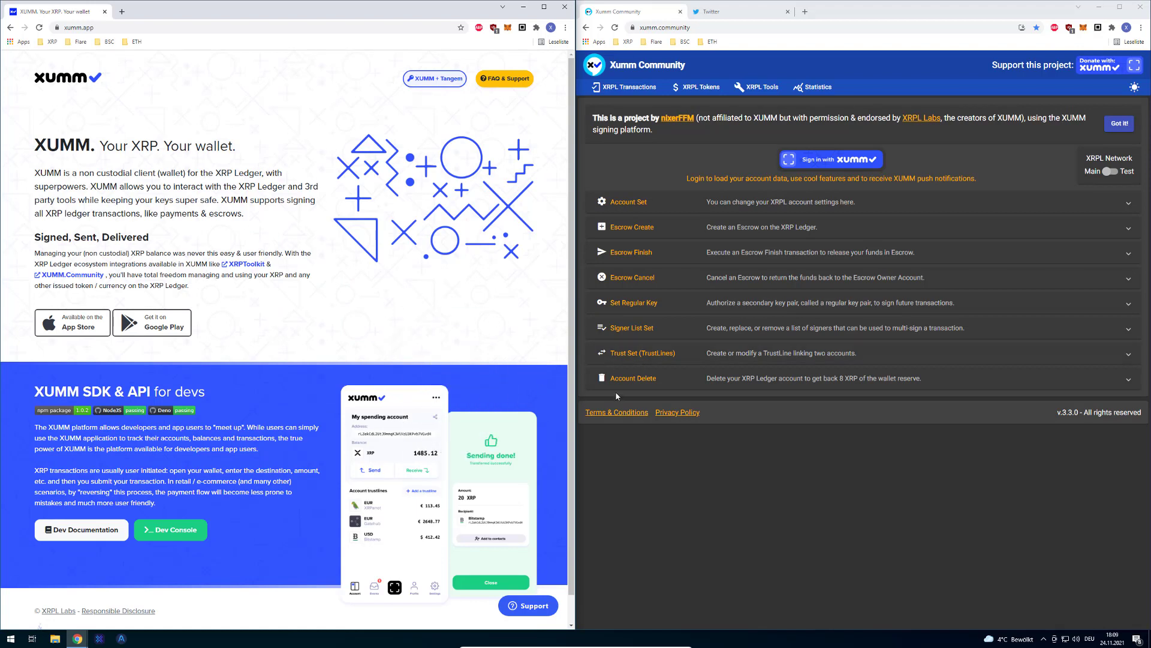
mouse_move(448, 406)
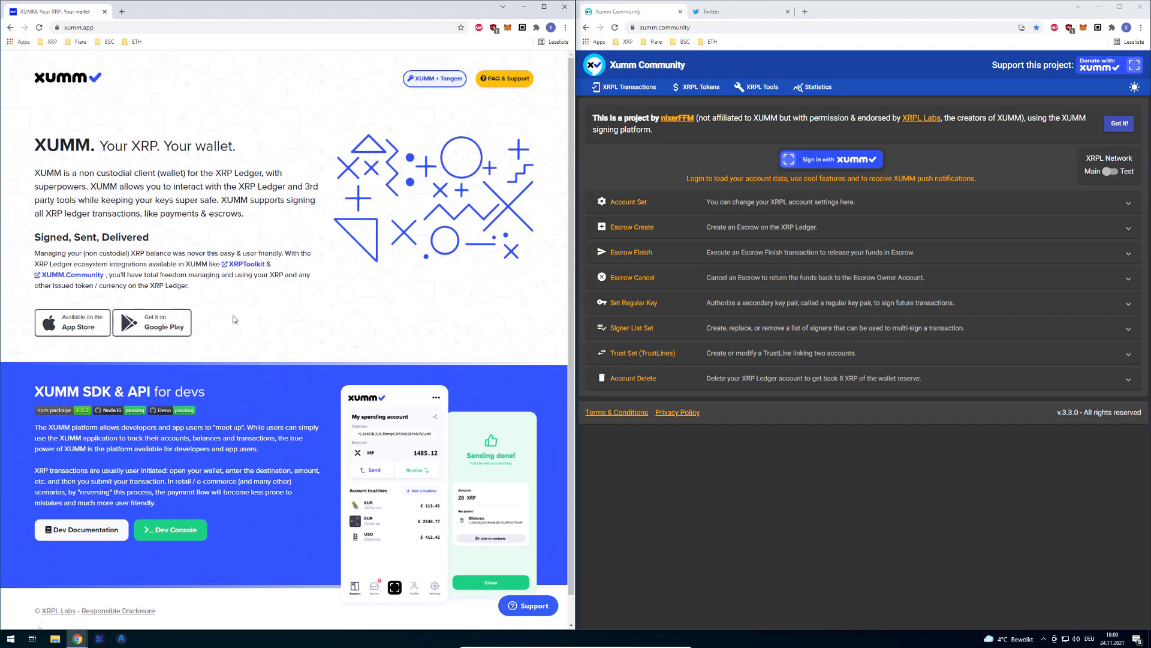
mouse_move(338, 302)
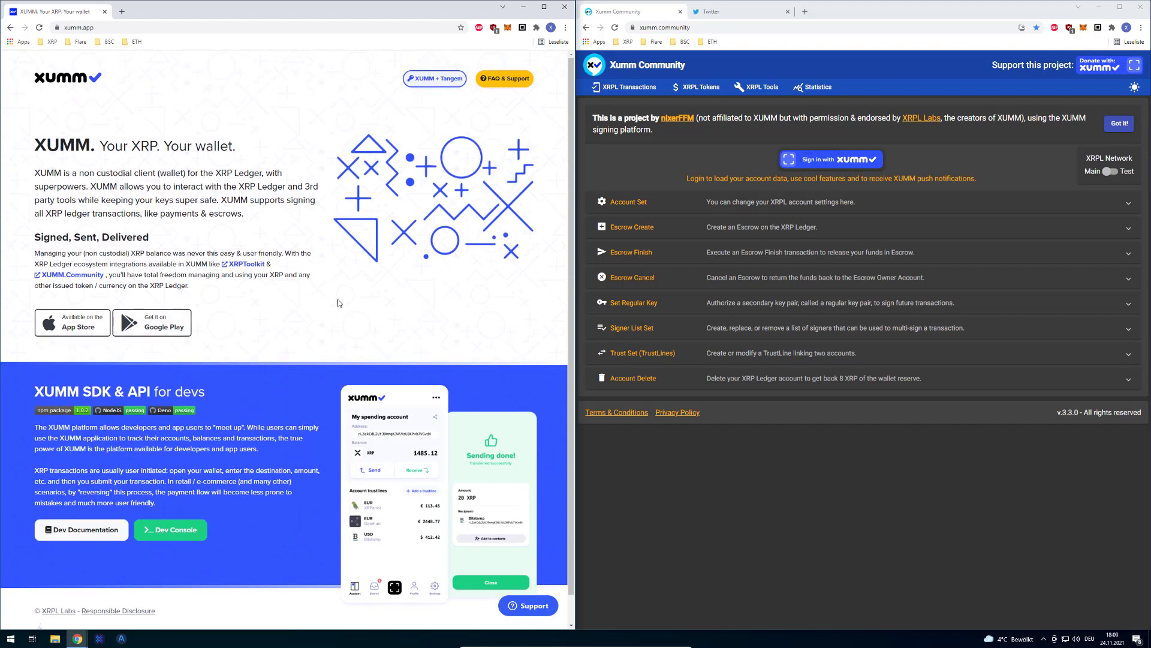
mouse_move(421, 337)
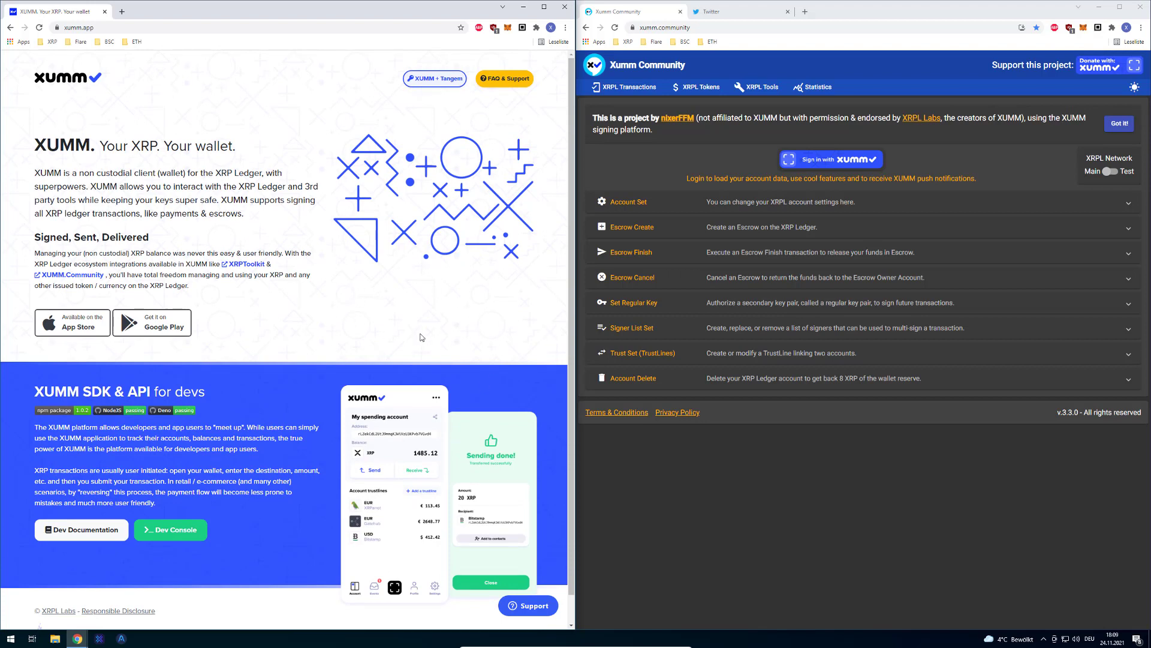
mouse_move(307, 79)
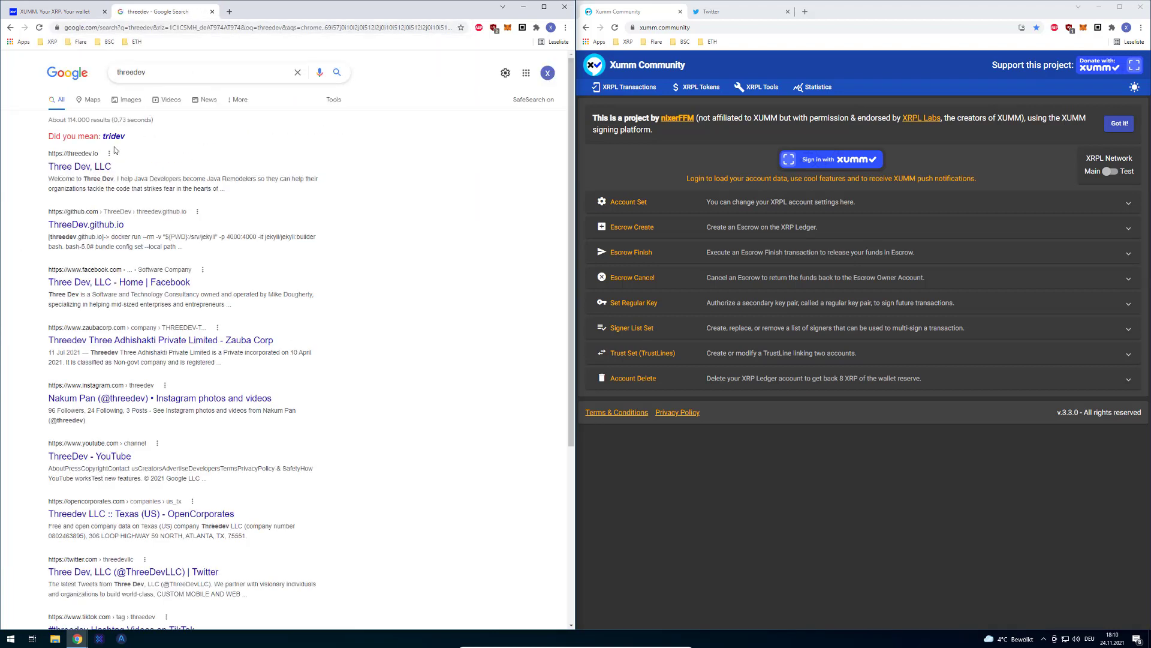
click(79, 166)
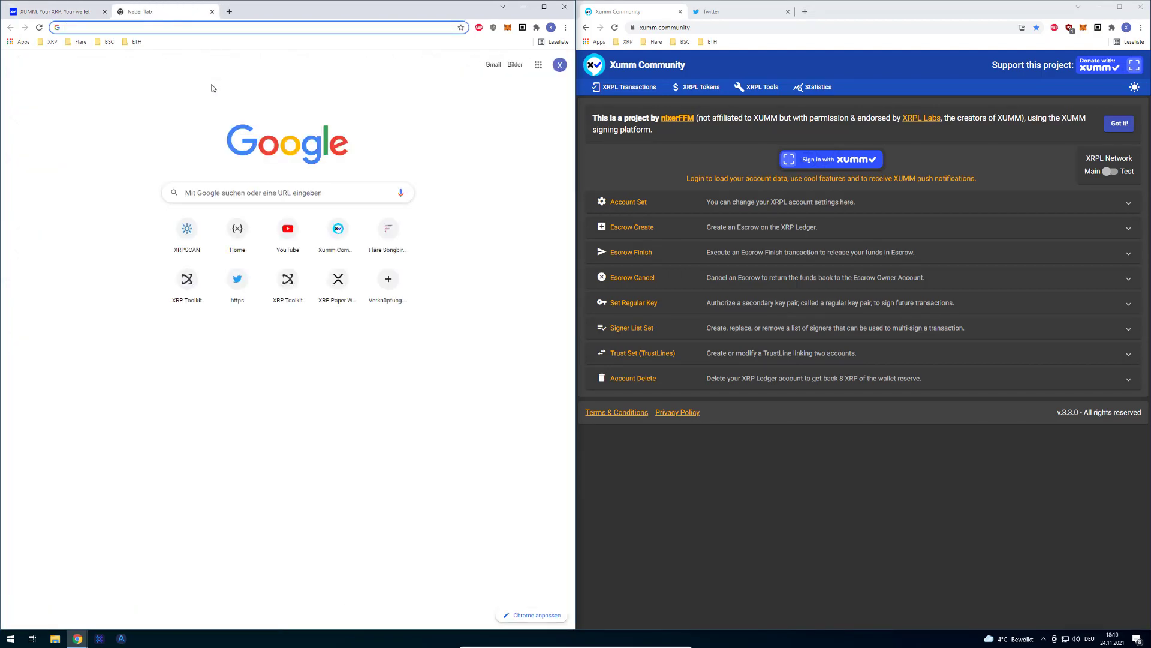
text(shortthefomo dev)
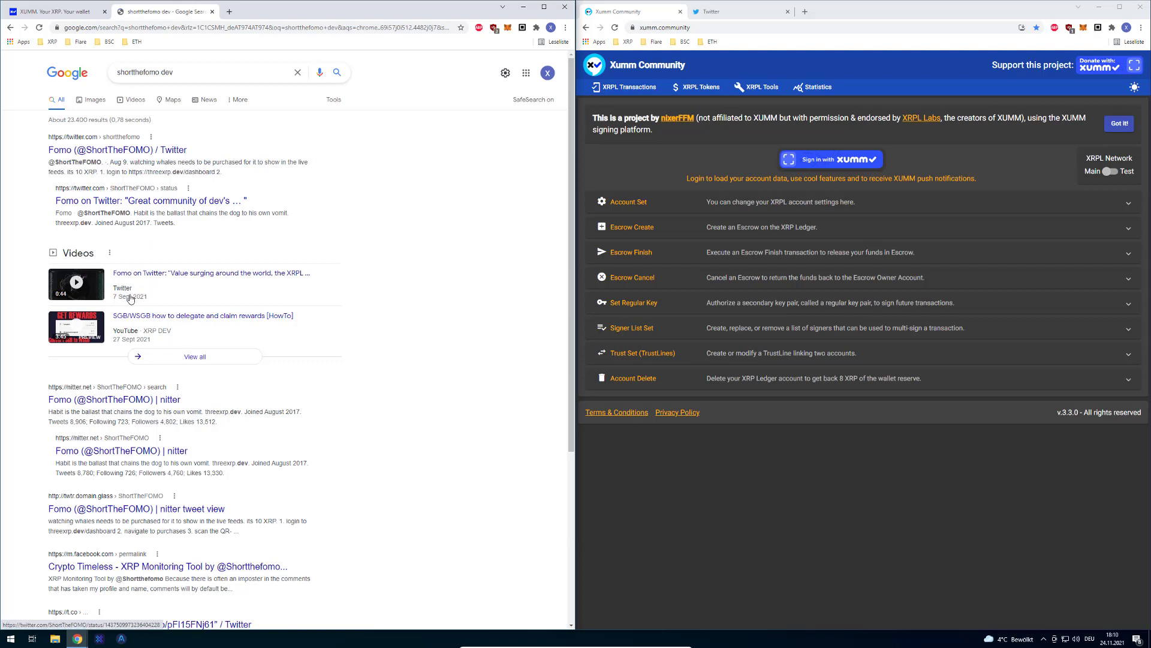
scroll(down, 3)
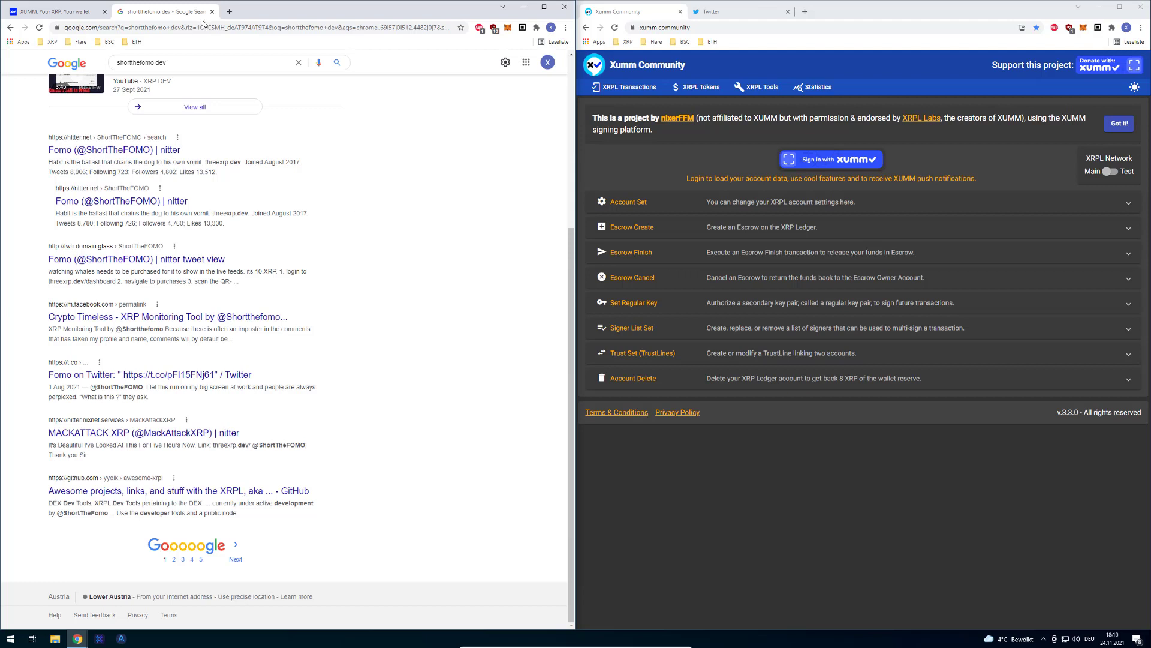
text(threedev)
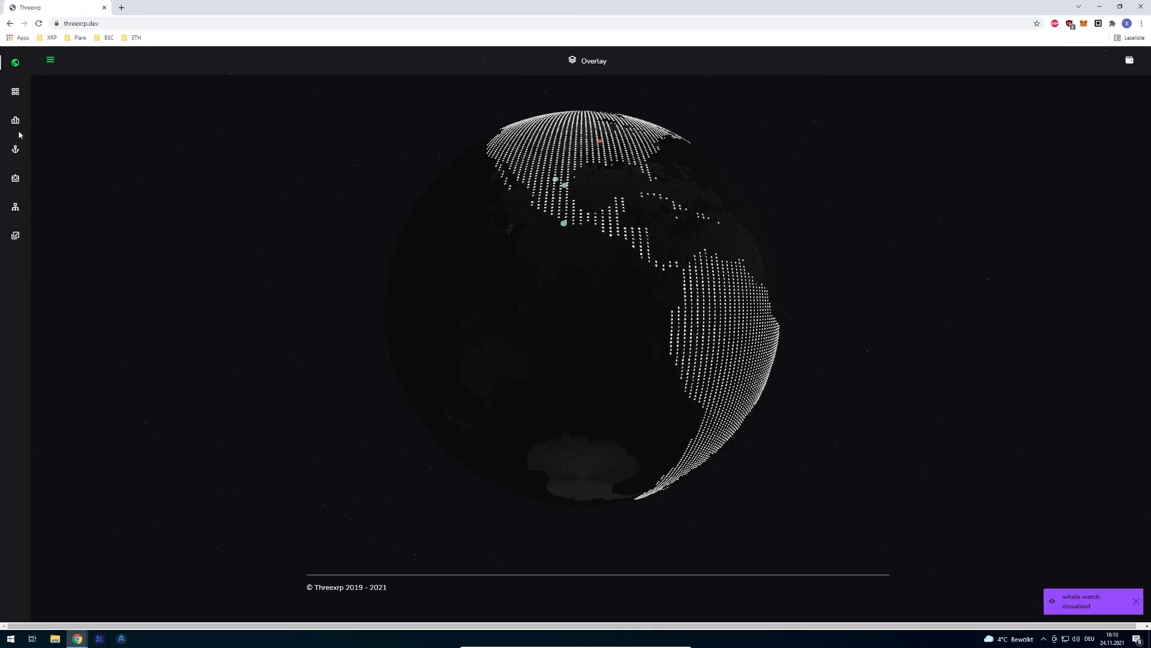
Open the threexrp.dev Dashboard page, which prompts for a XUMM wallet login.
click(14, 120)
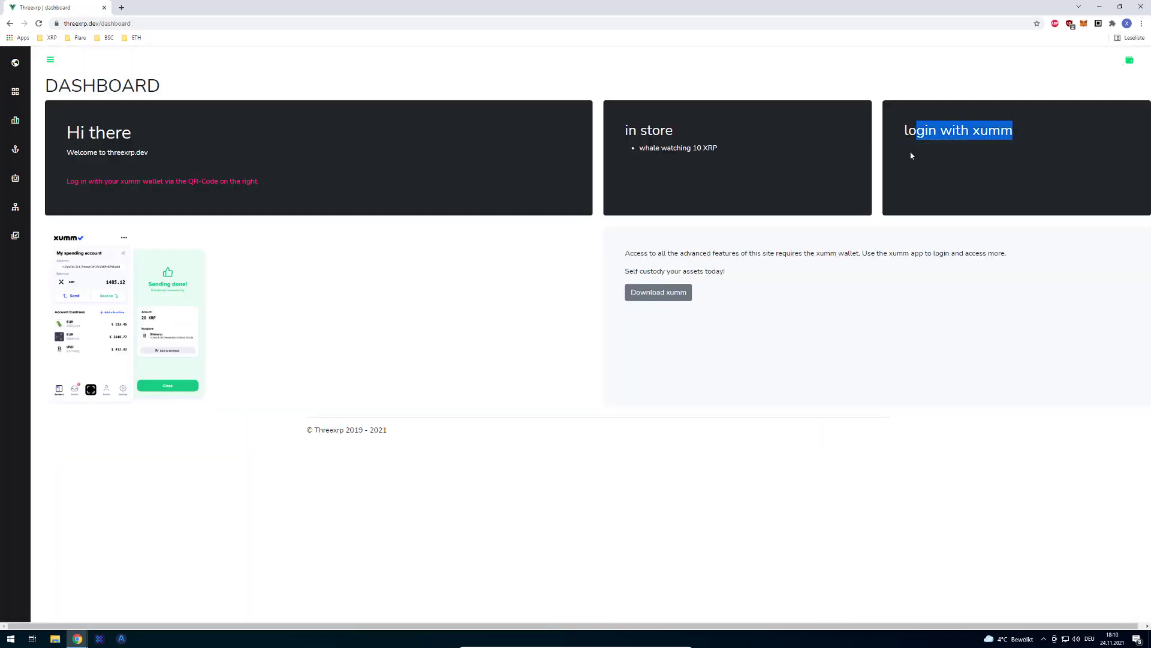
click(958, 130)
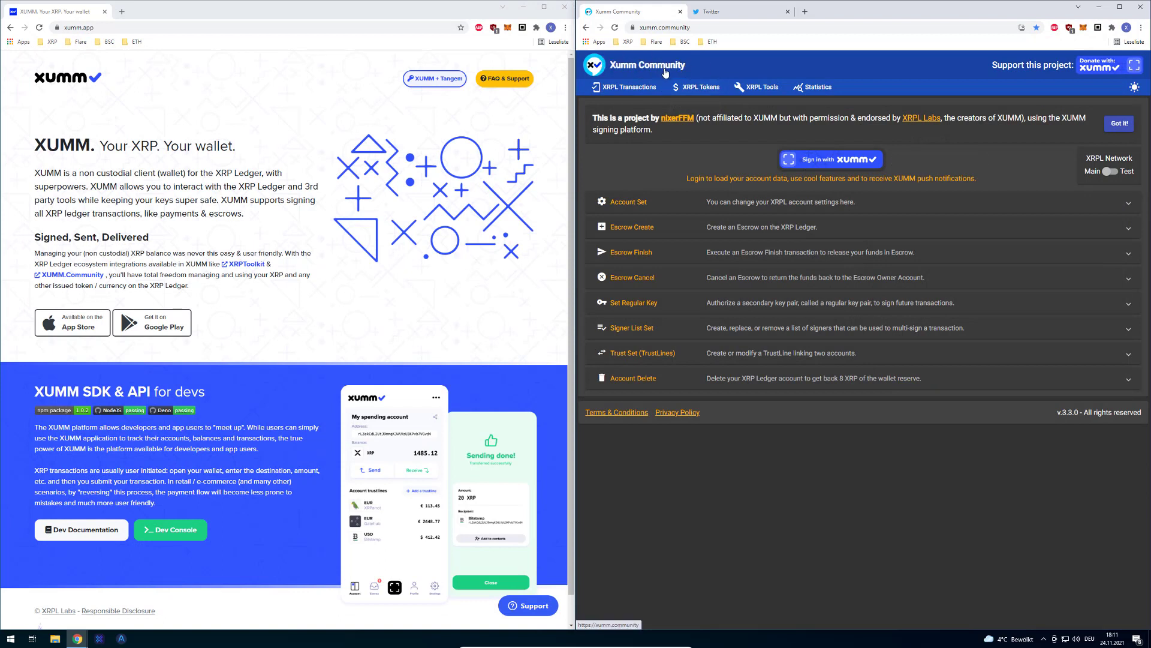
mouse_move(870, 143)
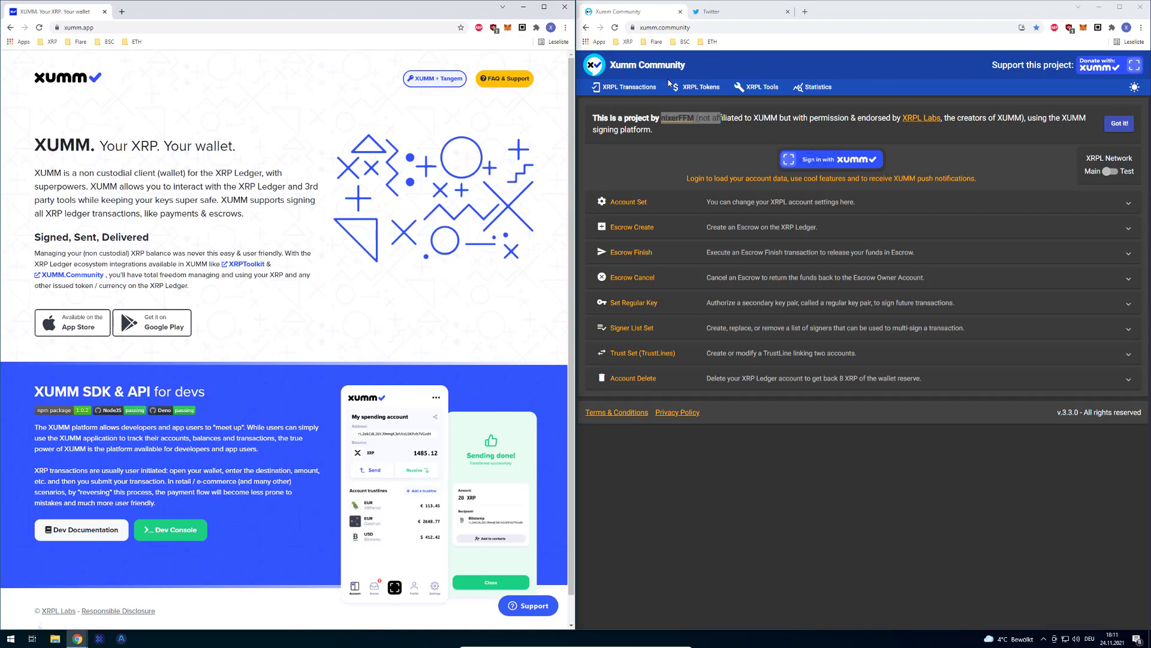
mouse_move(677, 118)
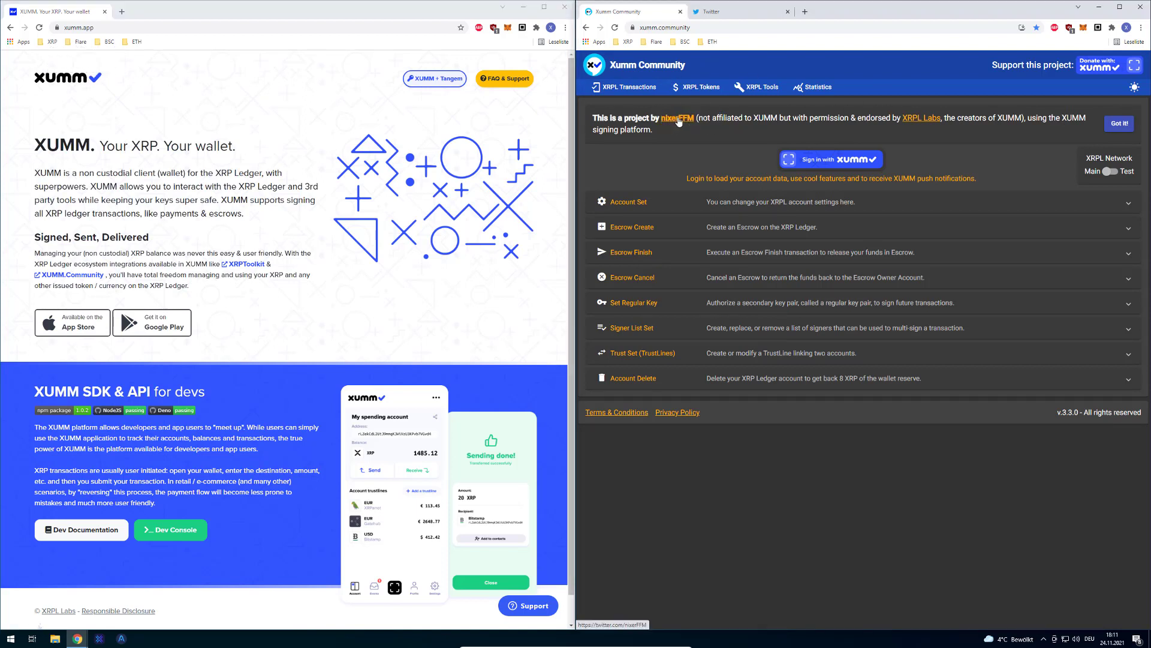
mouse_move(763, 152)
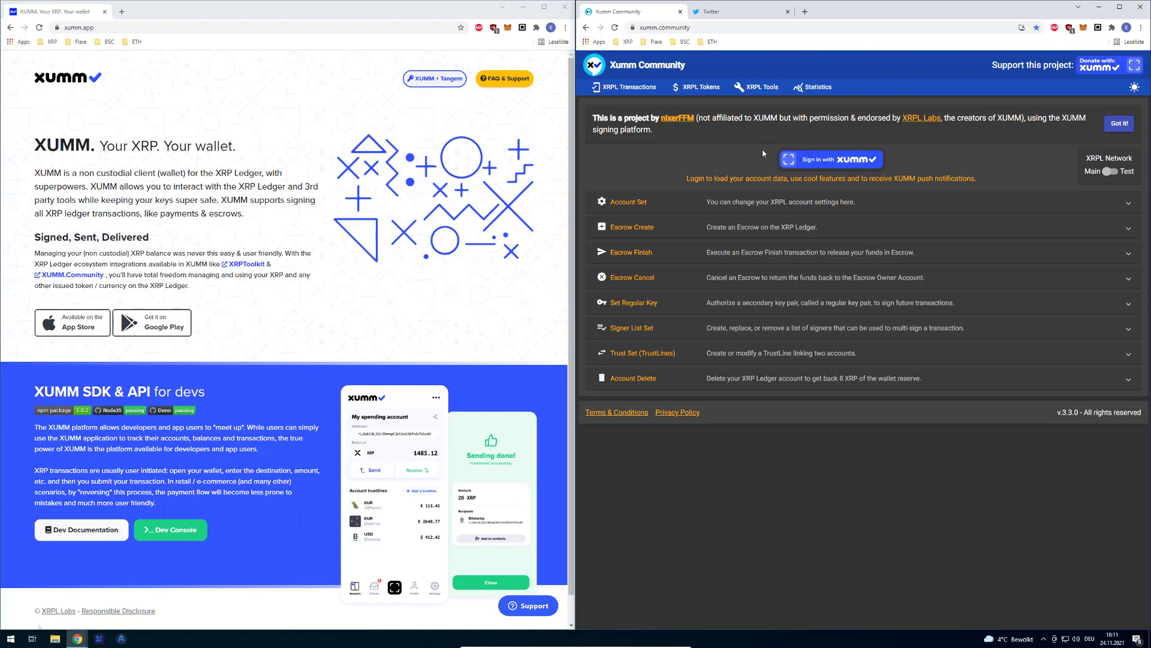
mouse_move(823, 224)
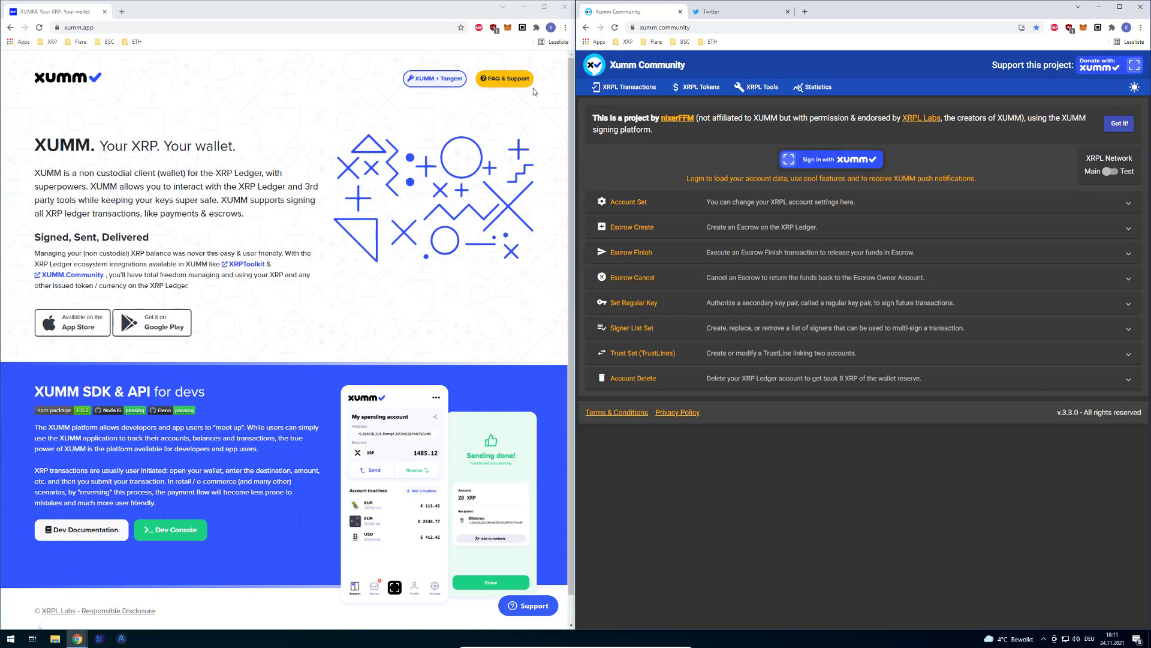
mouse_move(707, 130)
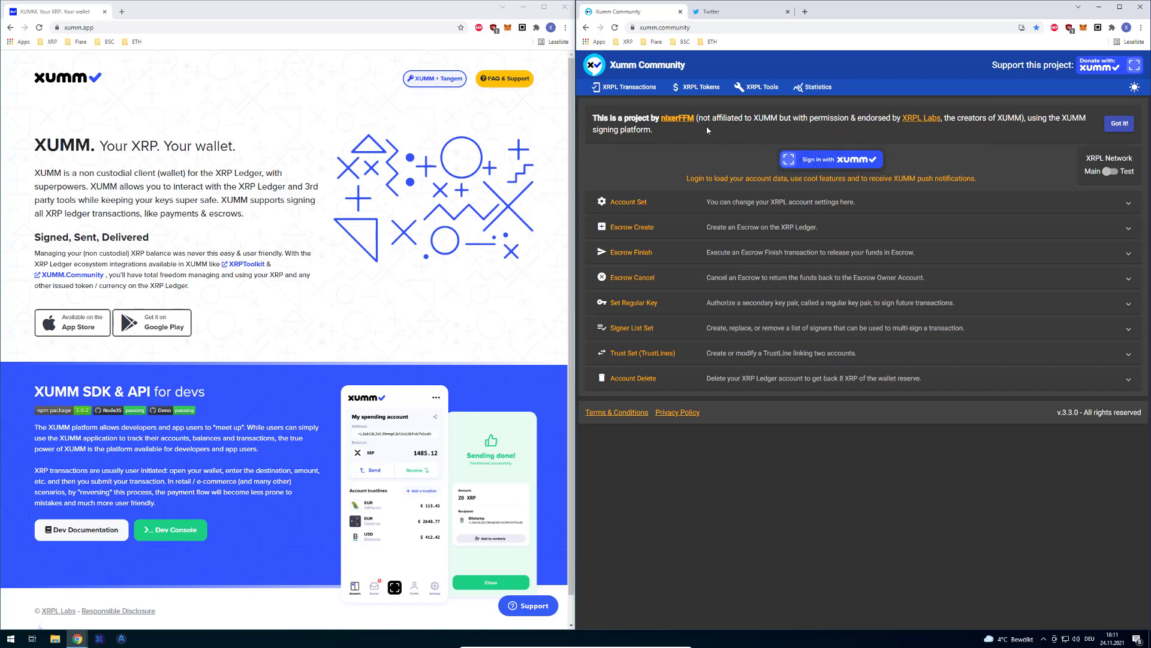
Expand and collapse Account Set, open Set Regular Key, and highlight 'XRP' in the headline.
click(631, 226)
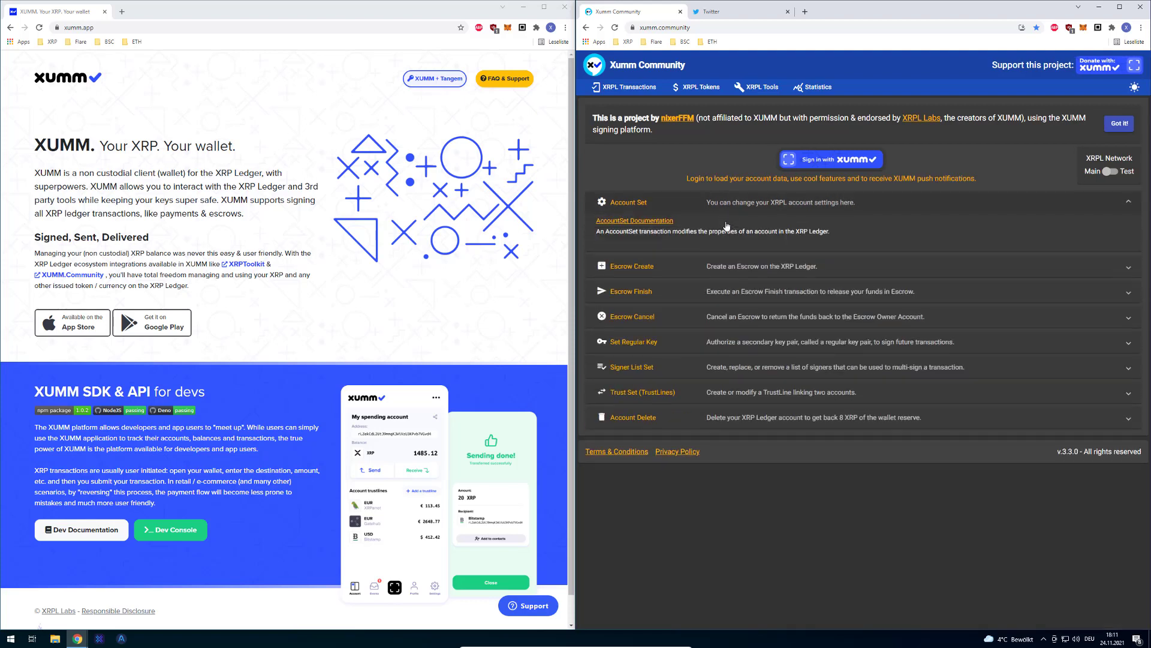
click(628, 202)
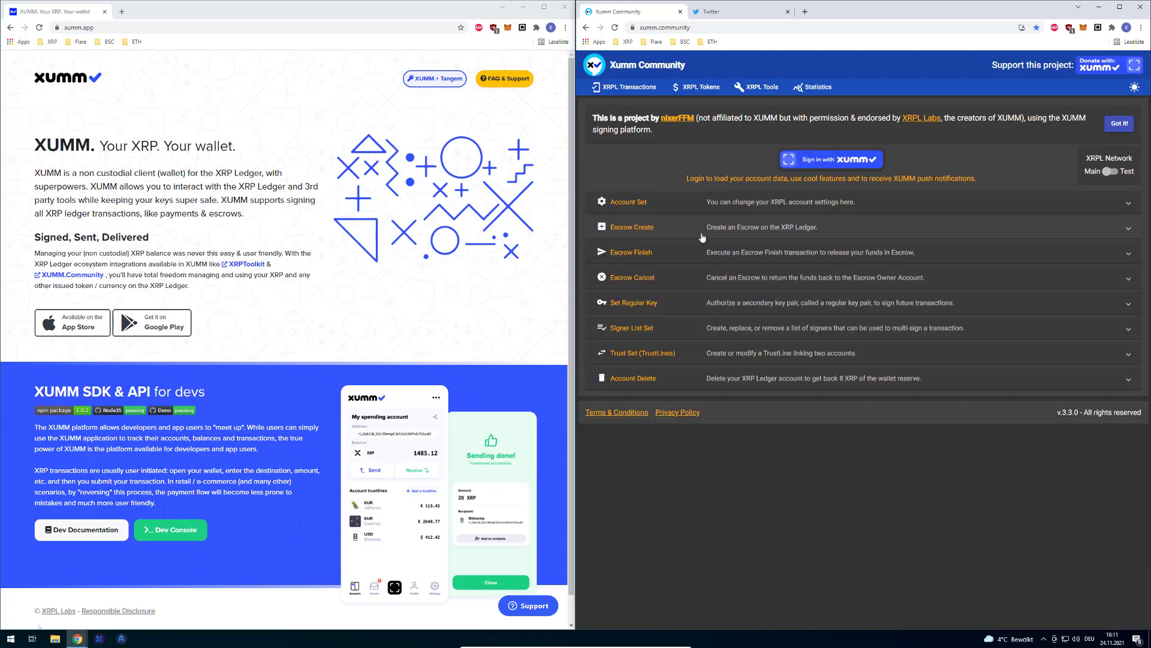
click(634, 302)
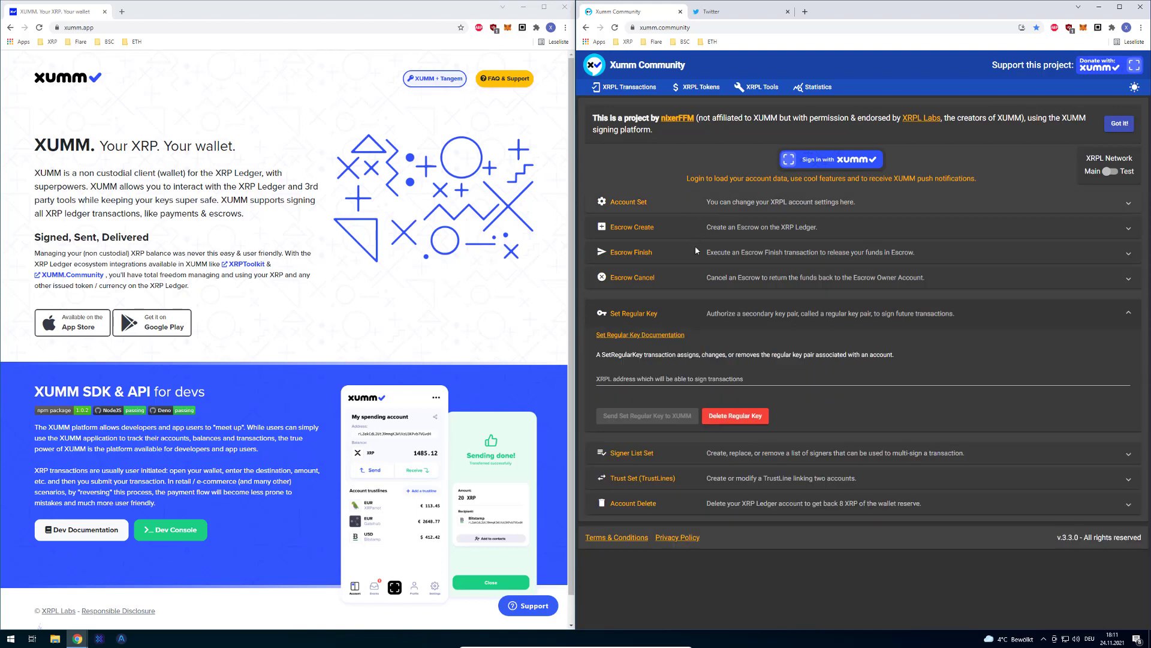
mouse_move(727, 366)
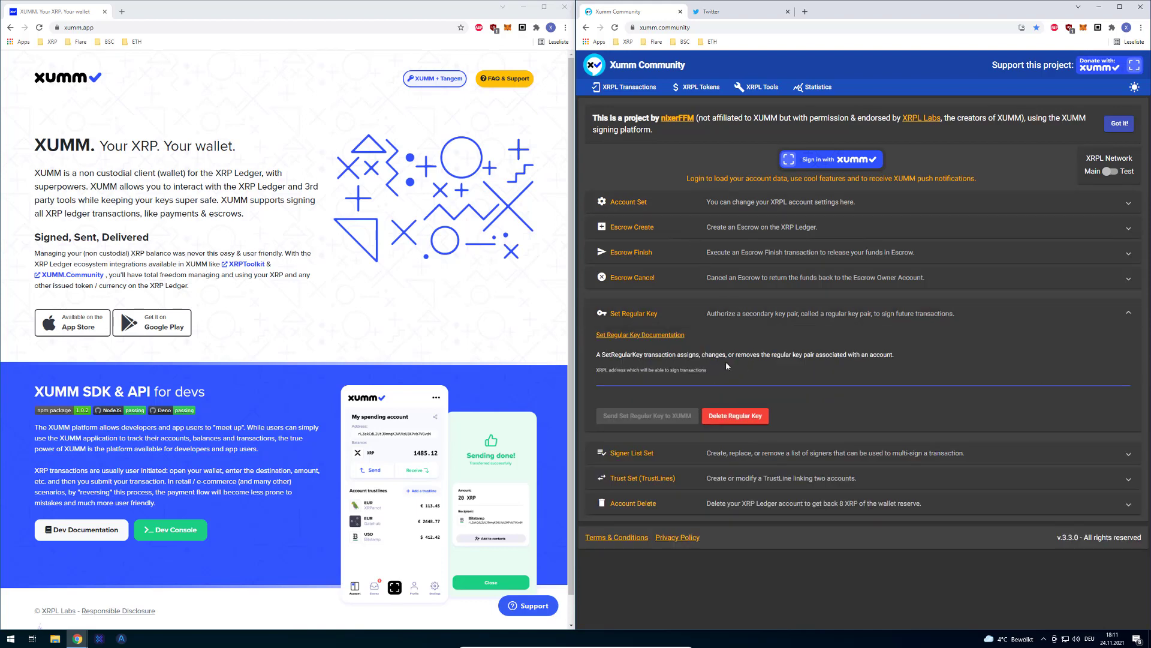
mouse_move(694, 328)
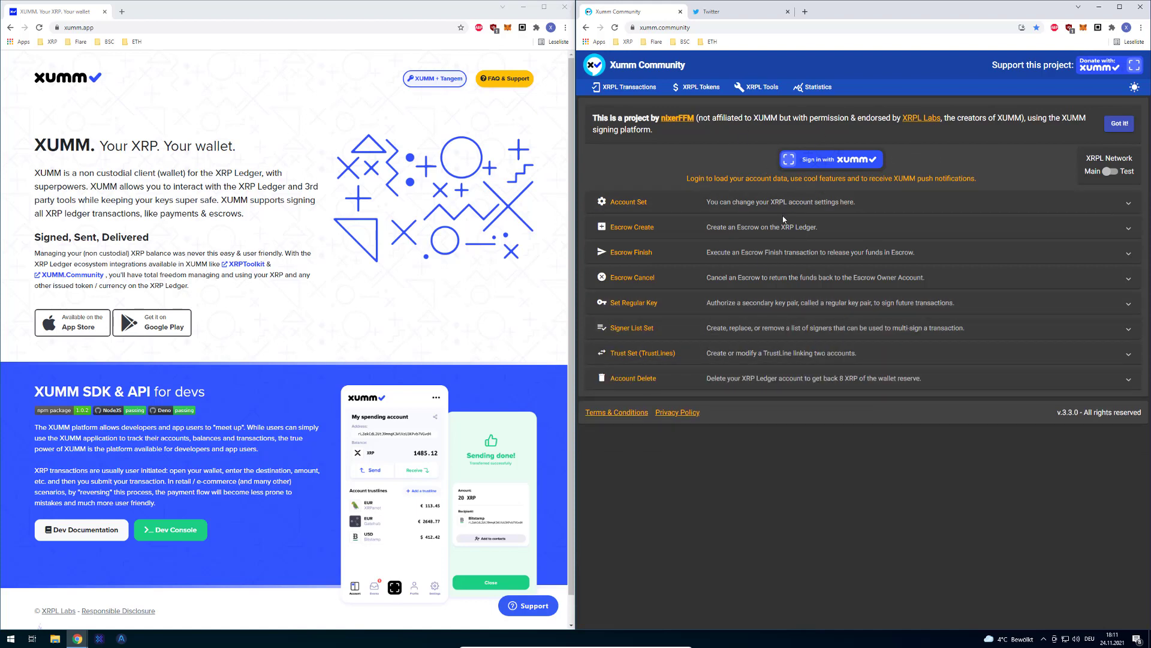
mouse_move(547, 202)
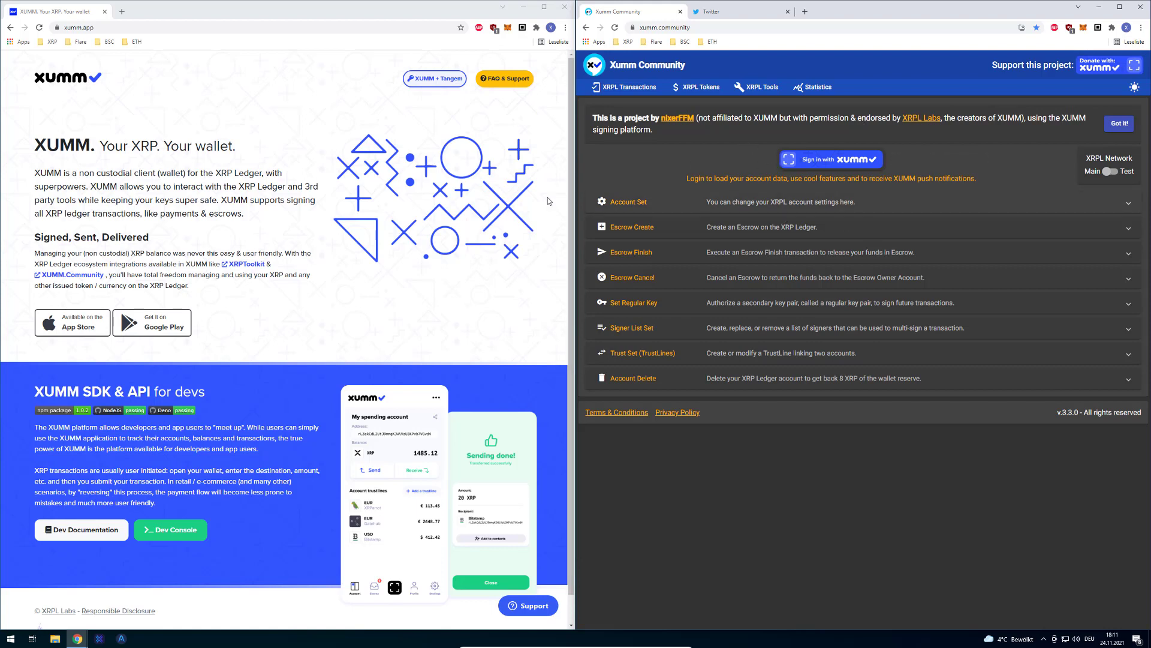
double_click(150, 145)
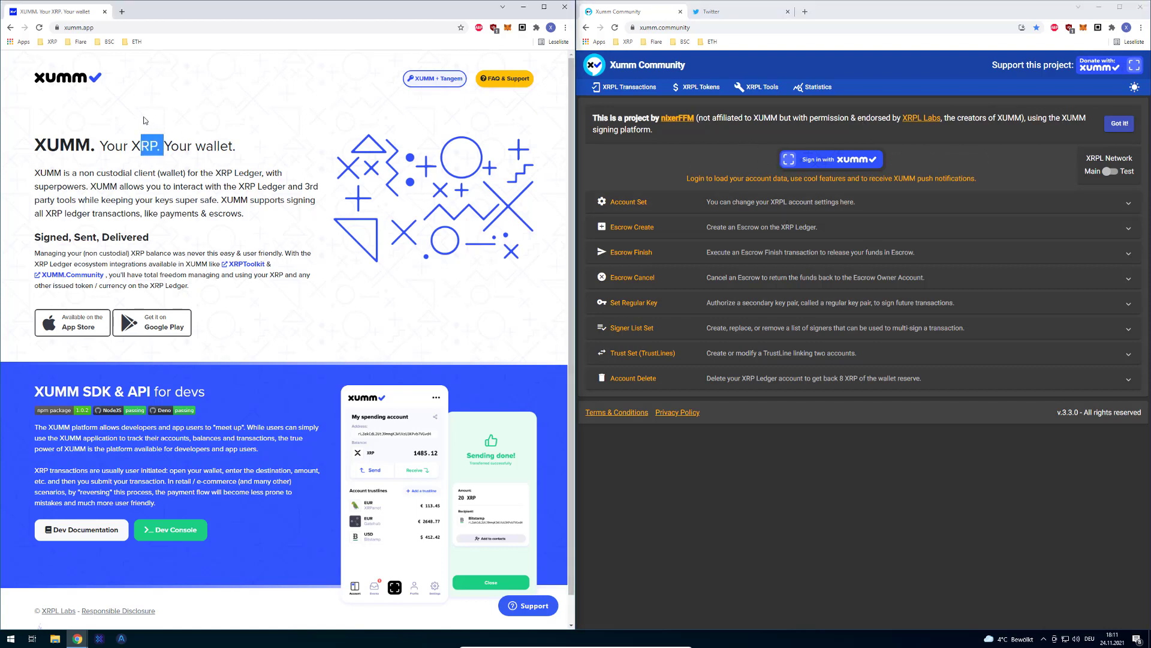
mouse_move(714, 155)
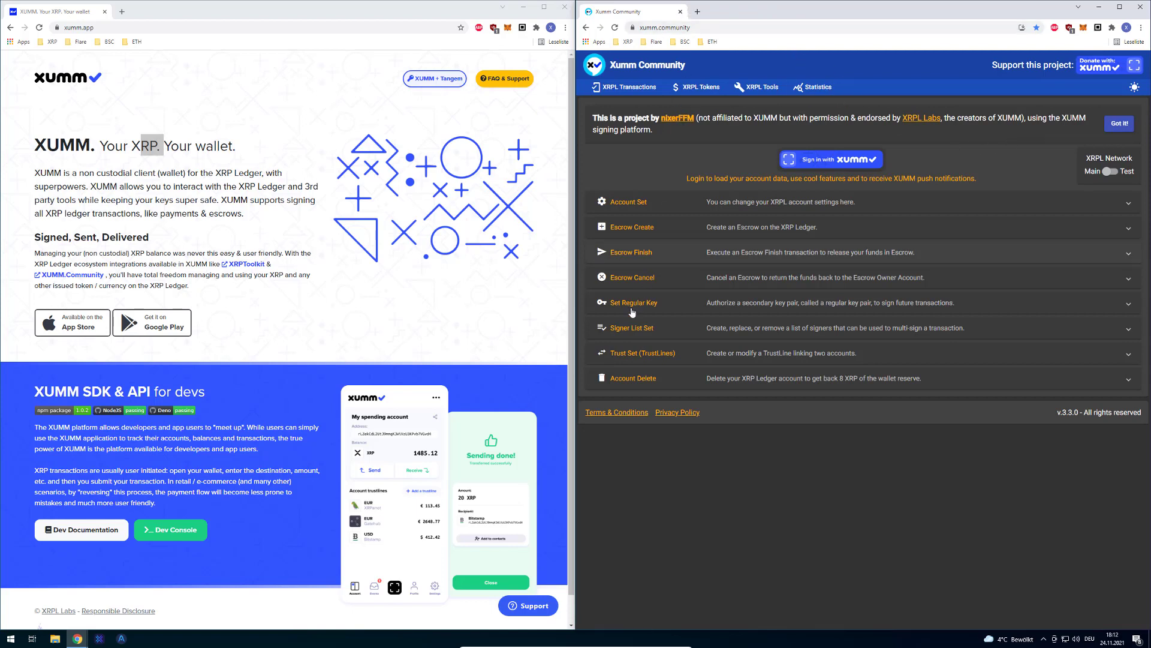
Load the XRPL Tokens page and scroll through the Mainnet token table.
click(699, 86)
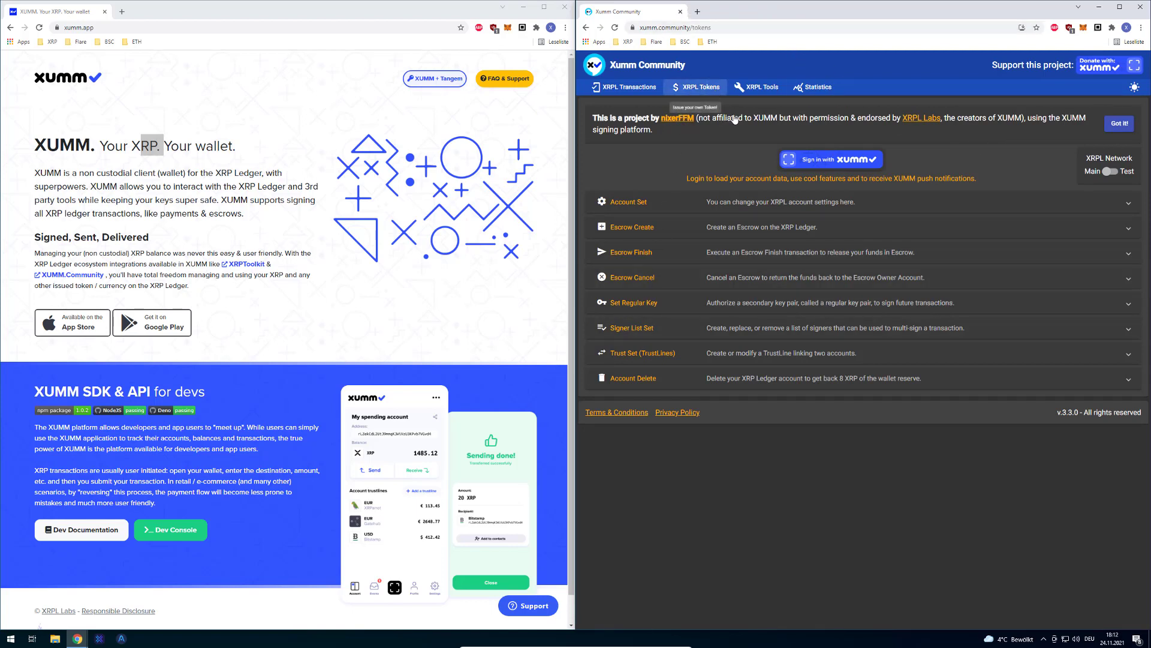
mouse_move(1036, 406)
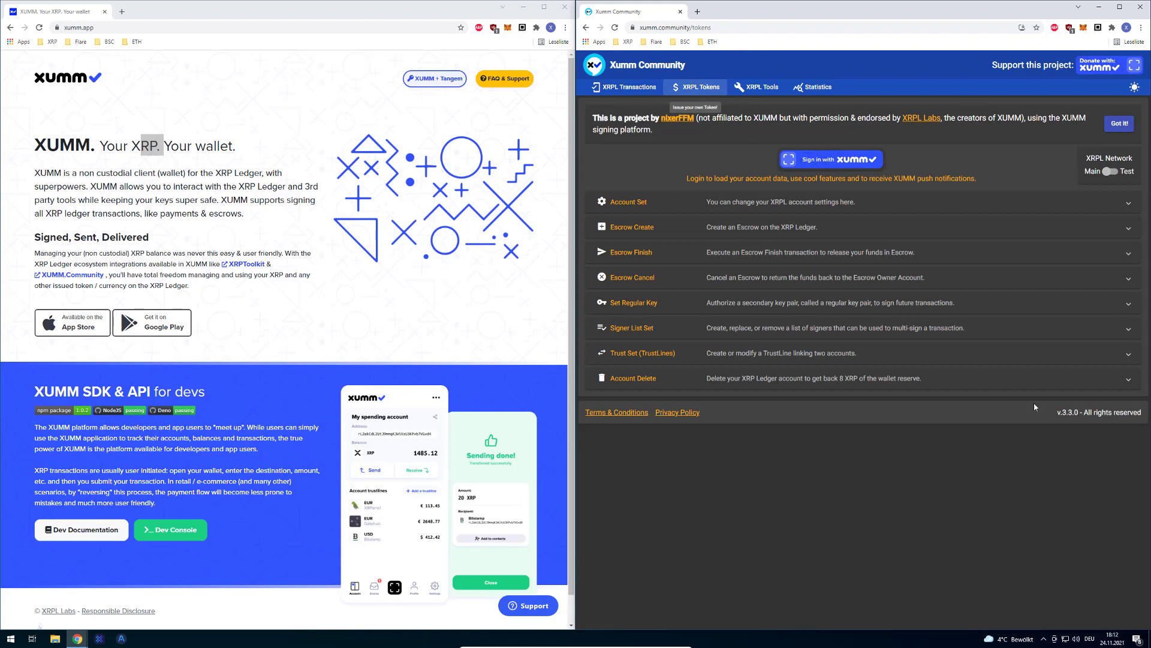
click(700, 86)
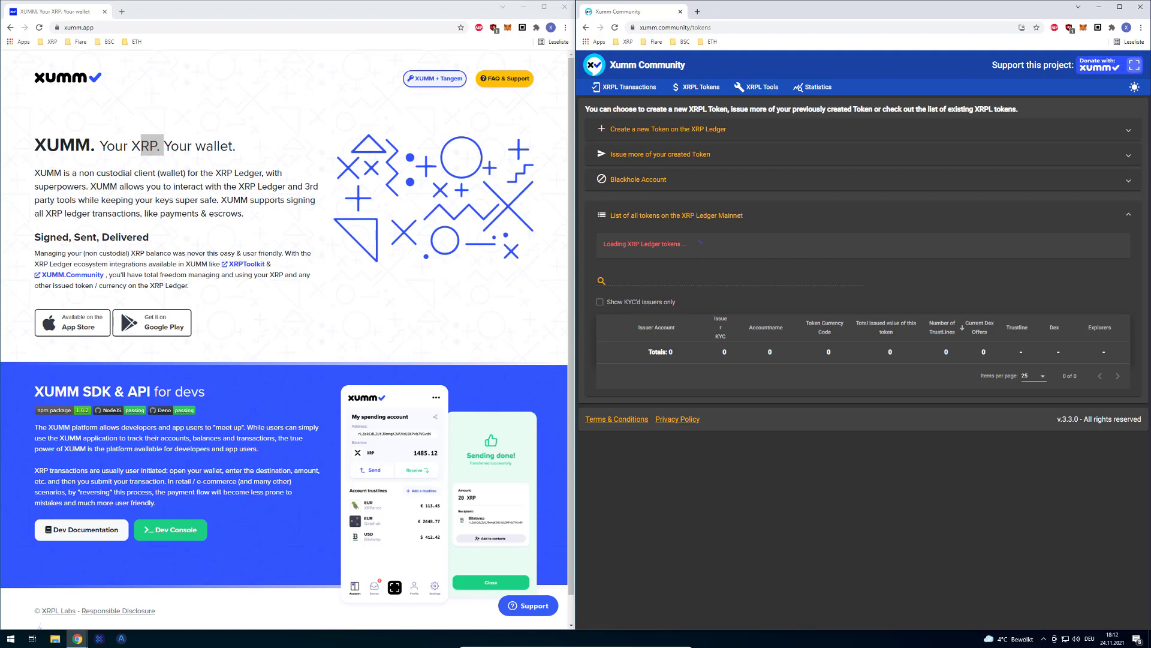
mouse_move(889, 241)
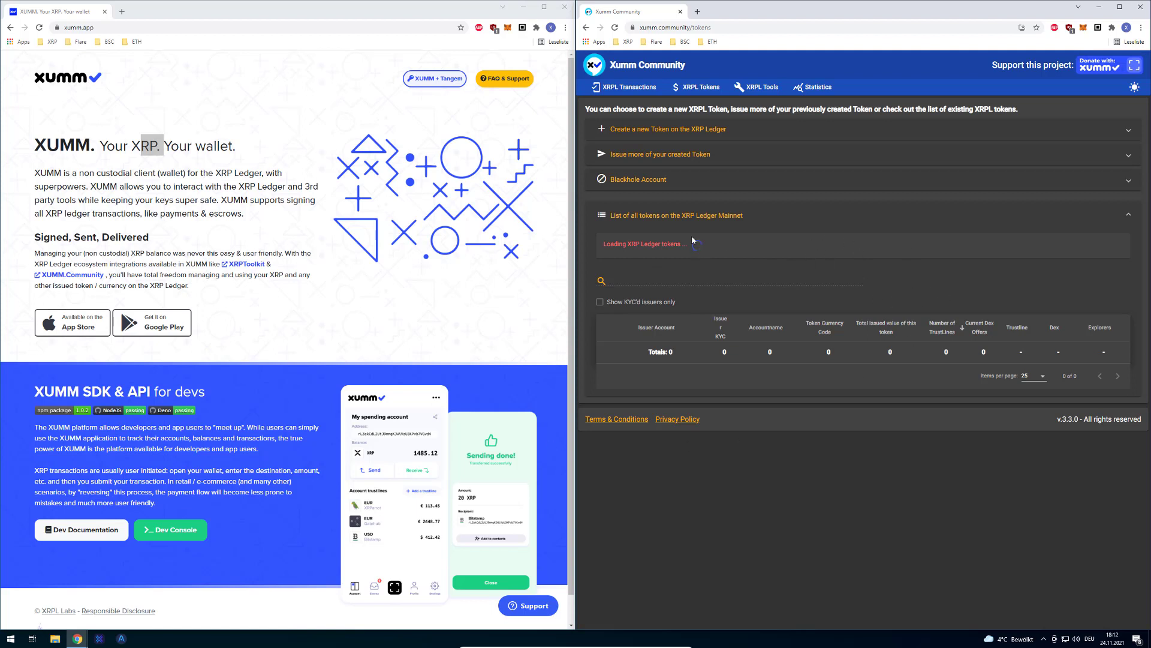
mouse_move(736, 256)
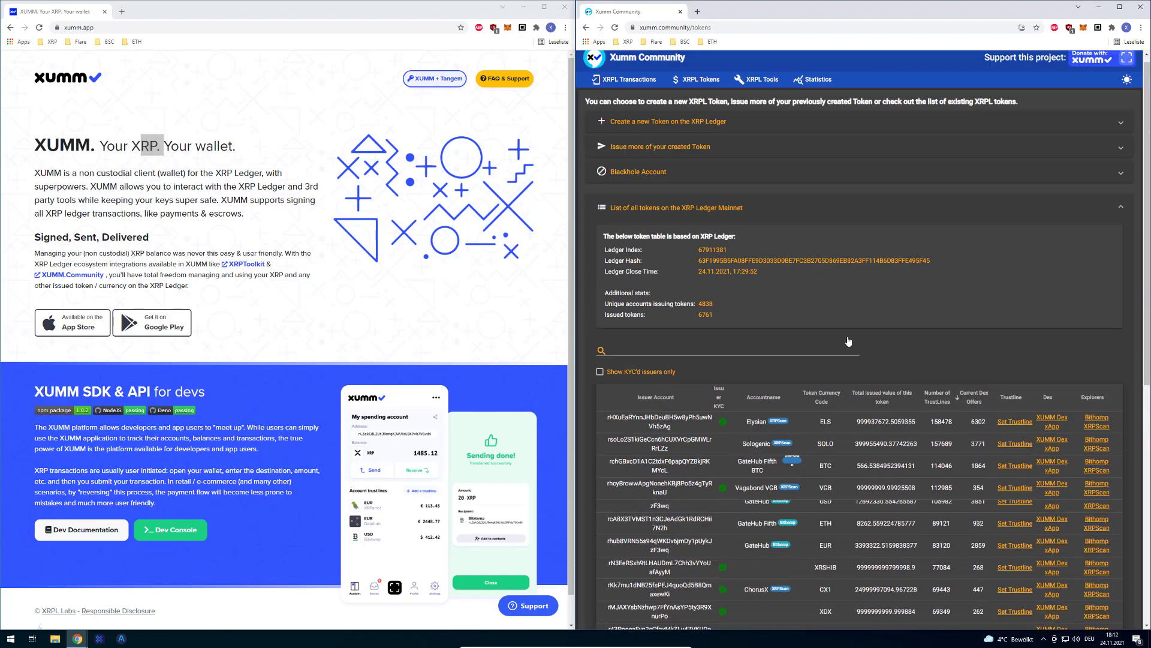
scroll(down, 3)
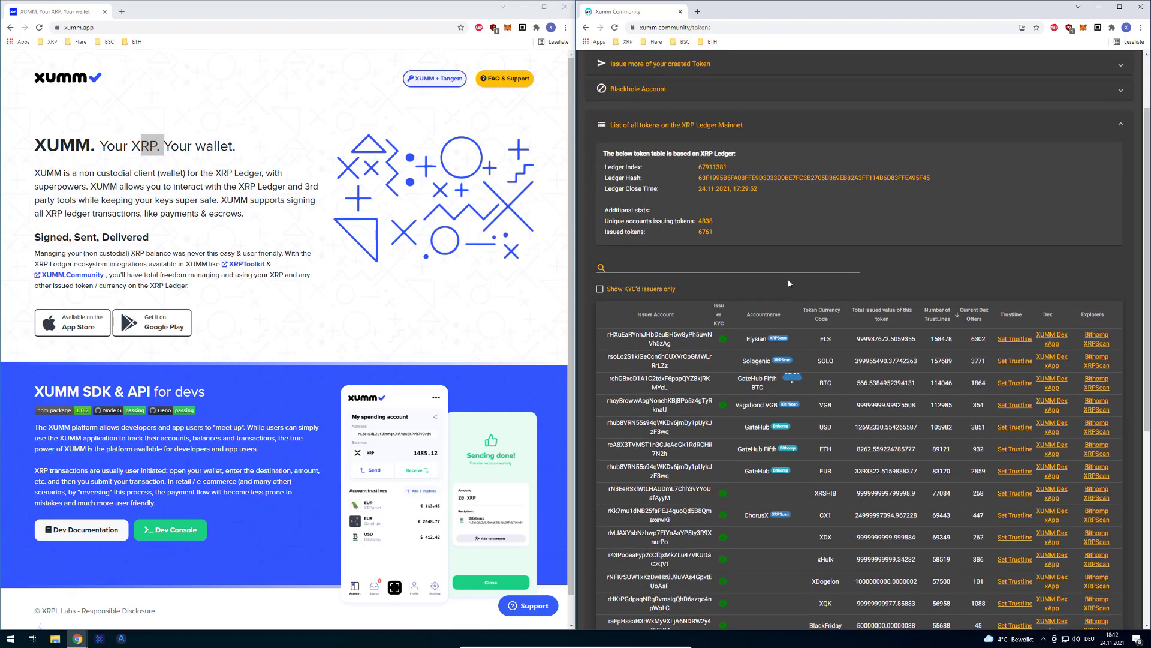
scroll(down, 3)
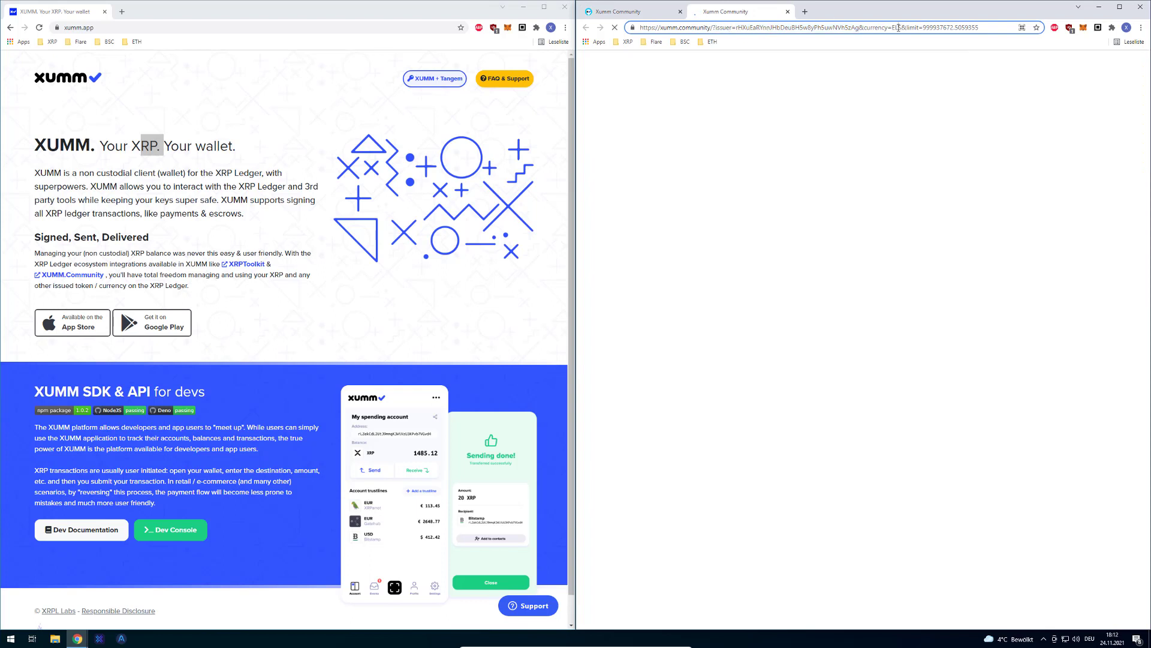
Open the ELS trustline link, send and confirm the TrustSet, cancel, then resend it.
double_click(910, 27)
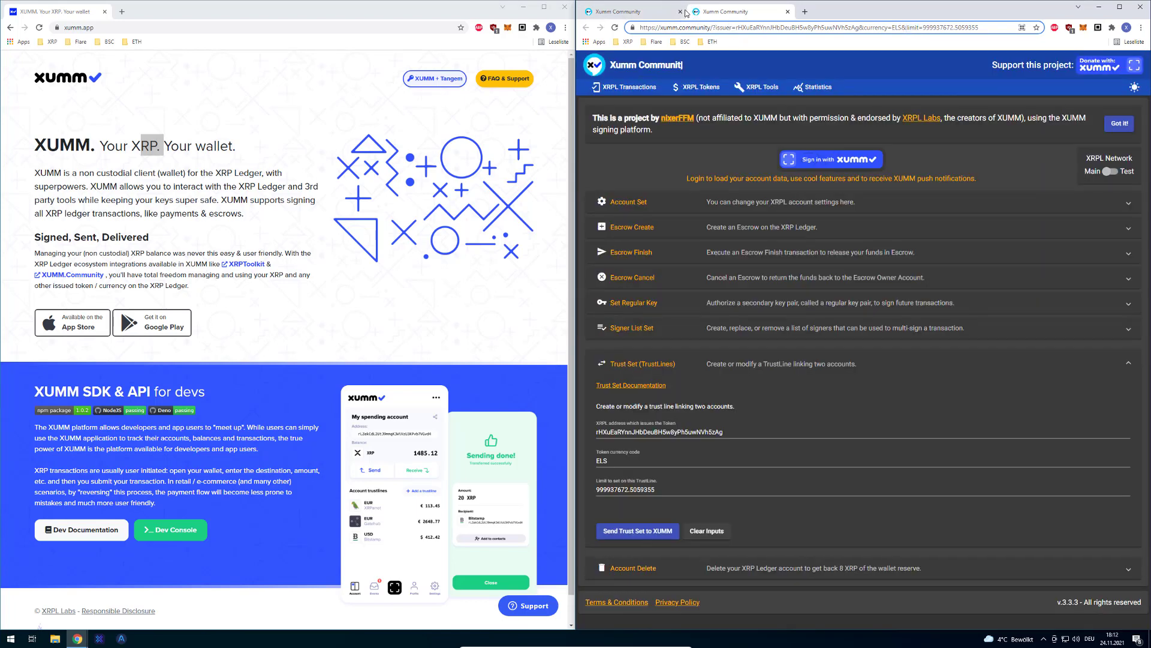
click(636, 530)
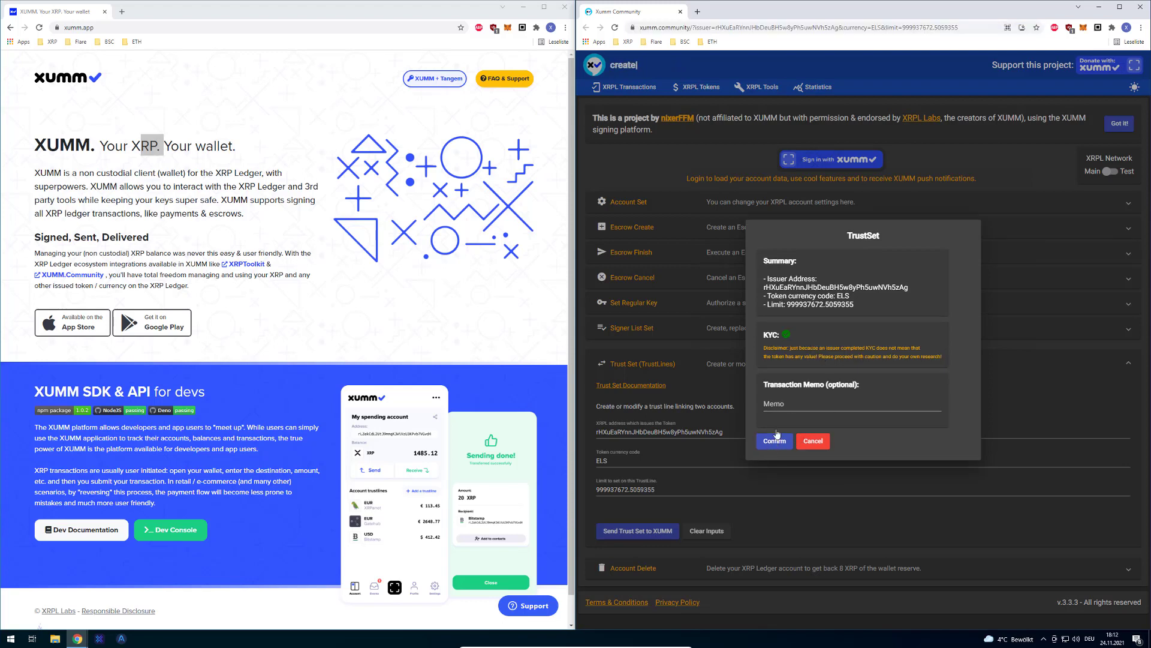
click(773, 441)
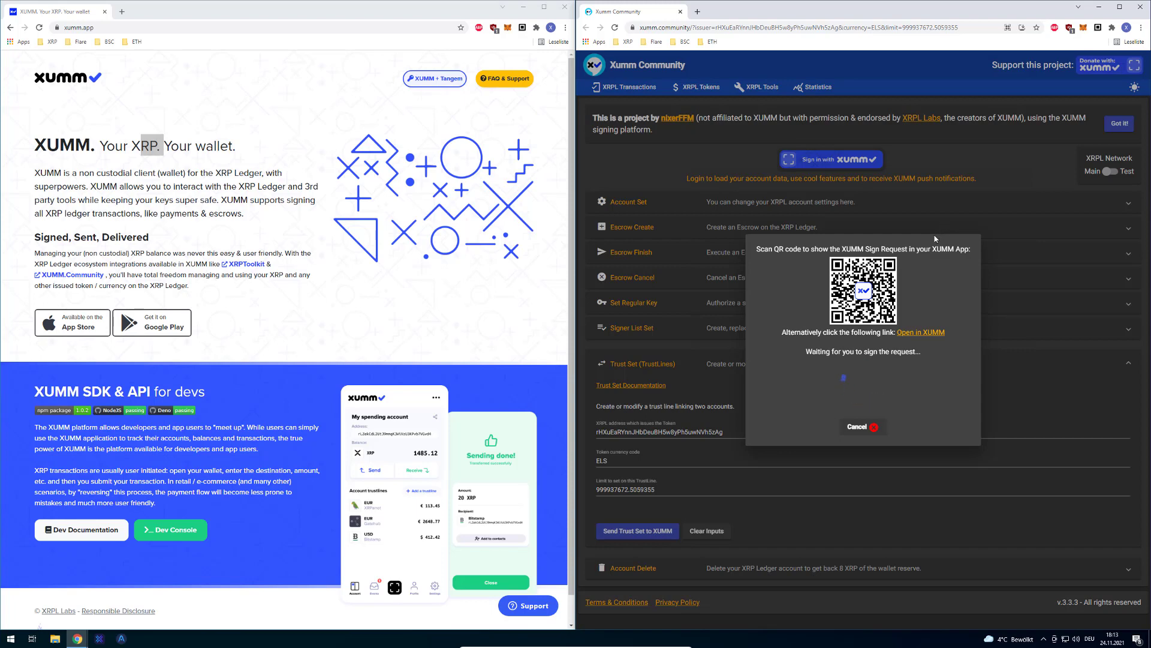
click(862, 426)
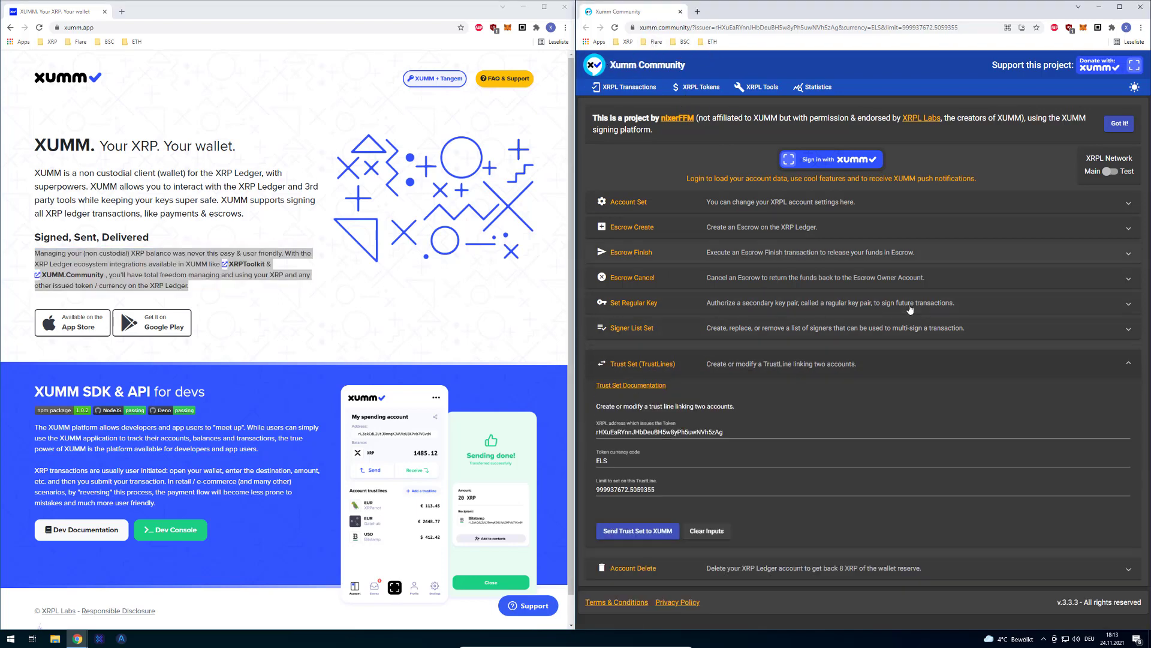
mouse_move(821, 354)
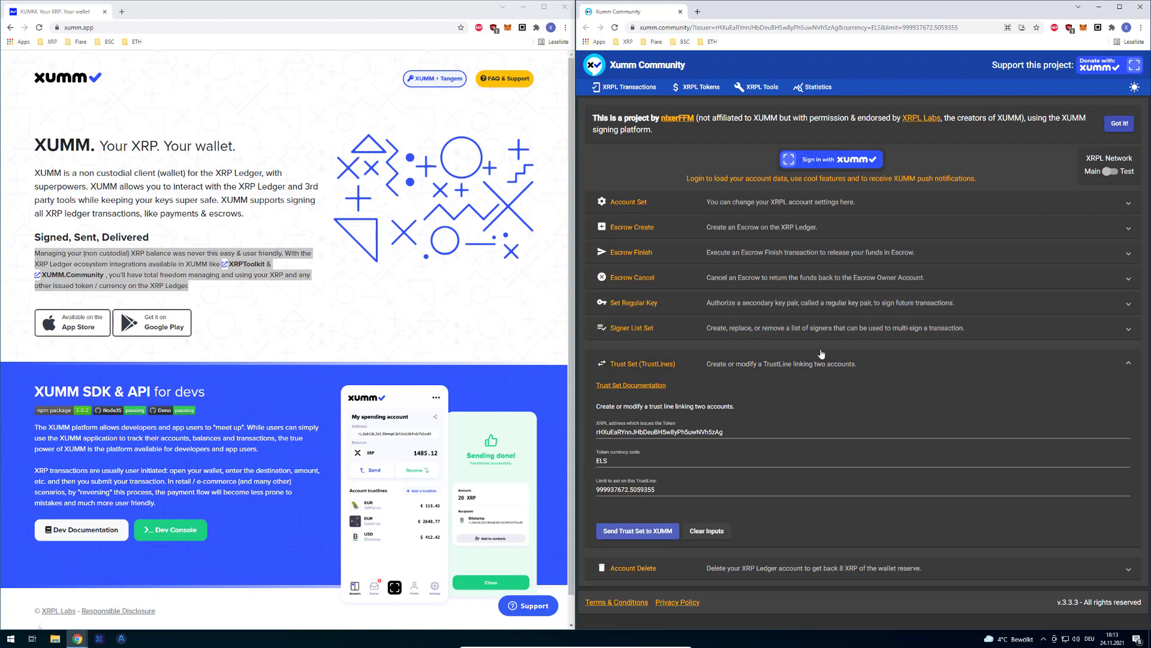
click(637, 531)
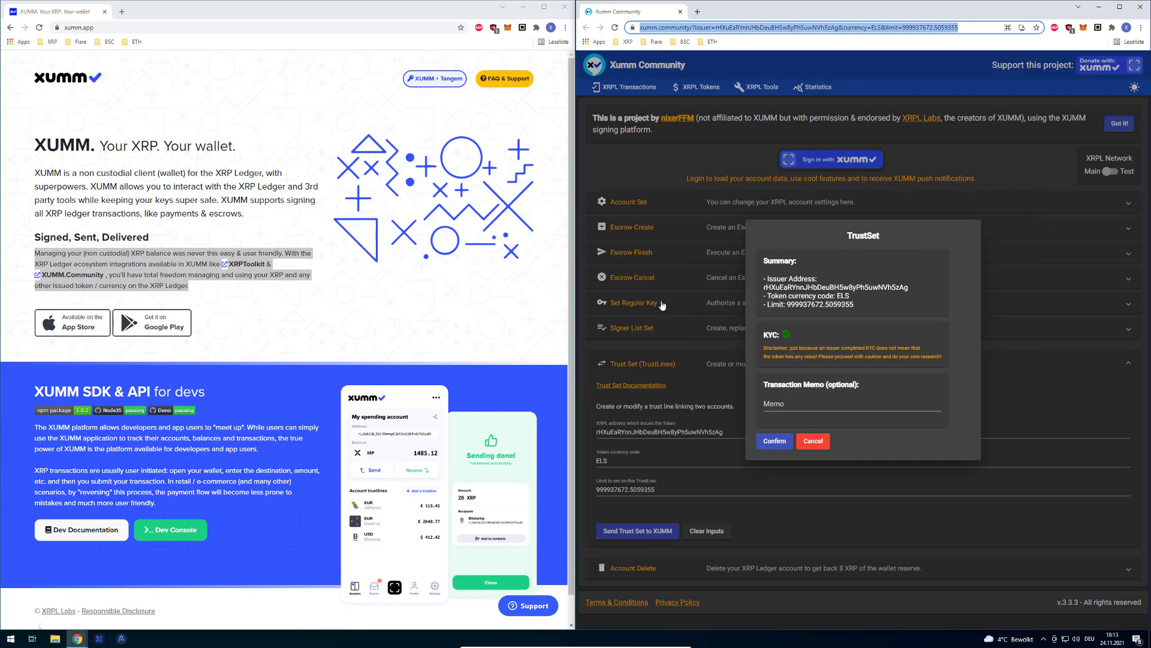
Reload the pre-filled ELS TrustSet link and select one of its trust line values.
click(811, 441)
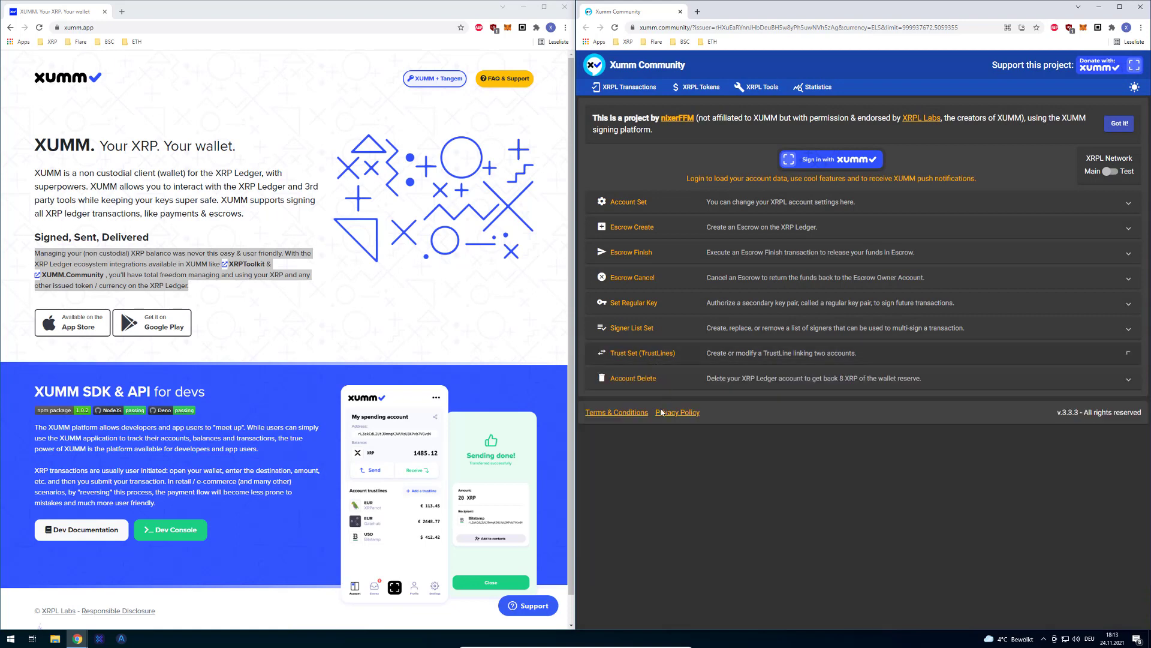
click(641, 353)
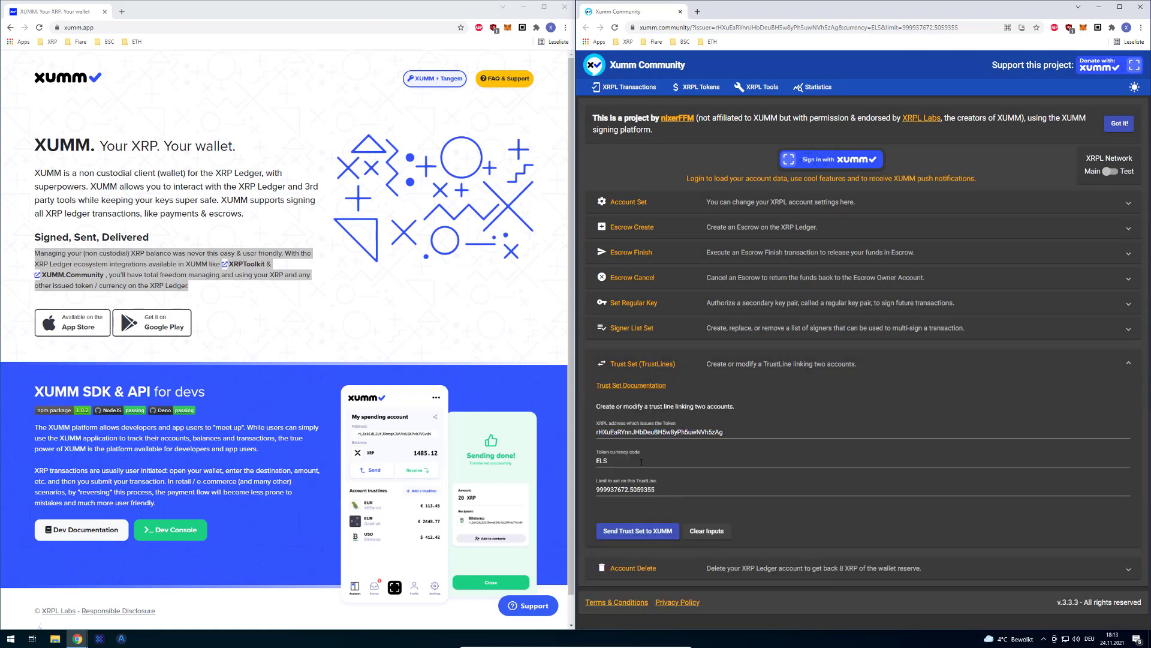
triple_click(624, 489)
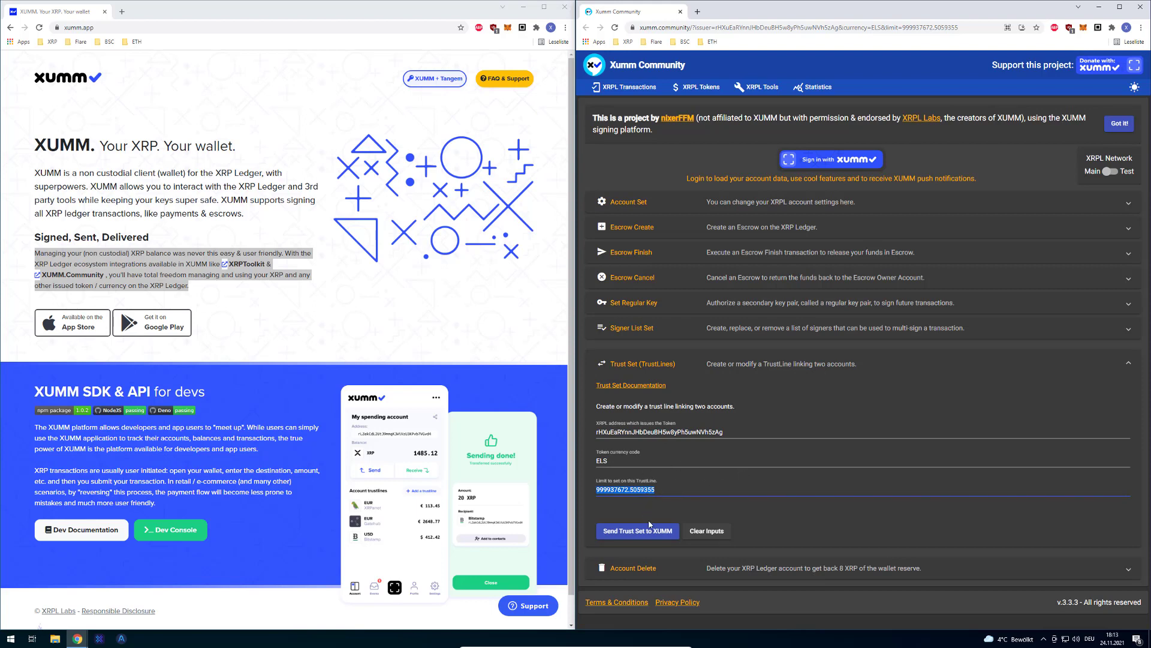
Send and confirm the ELS TrustSet to show the QR code, then cancel it.
click(637, 530)
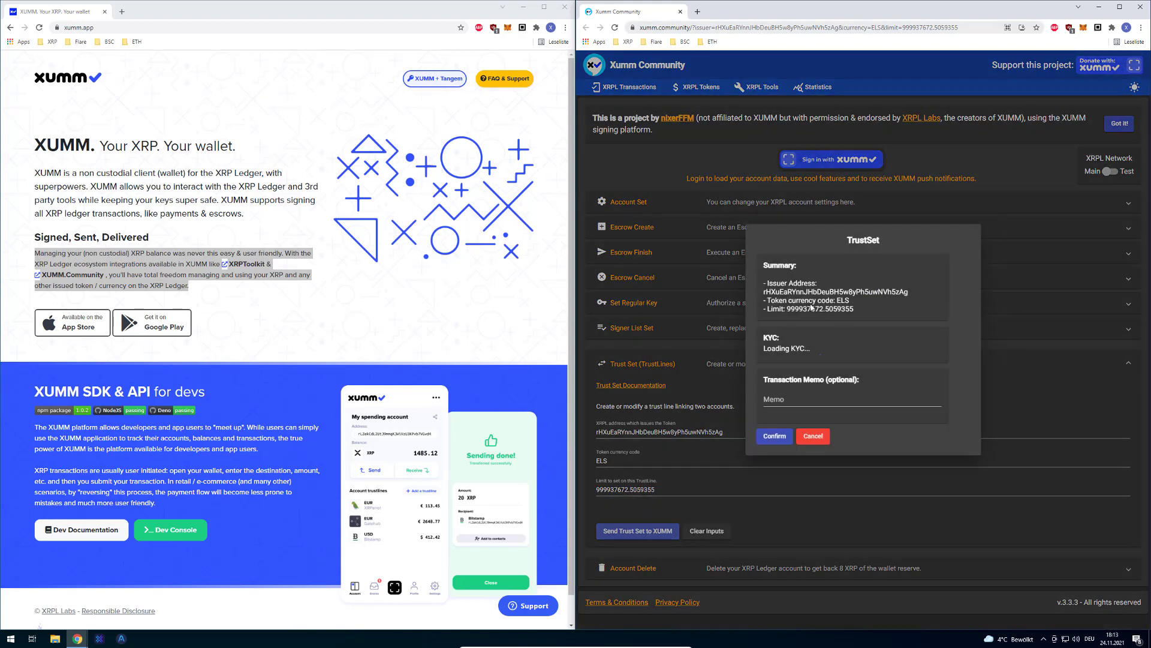
click(812, 436)
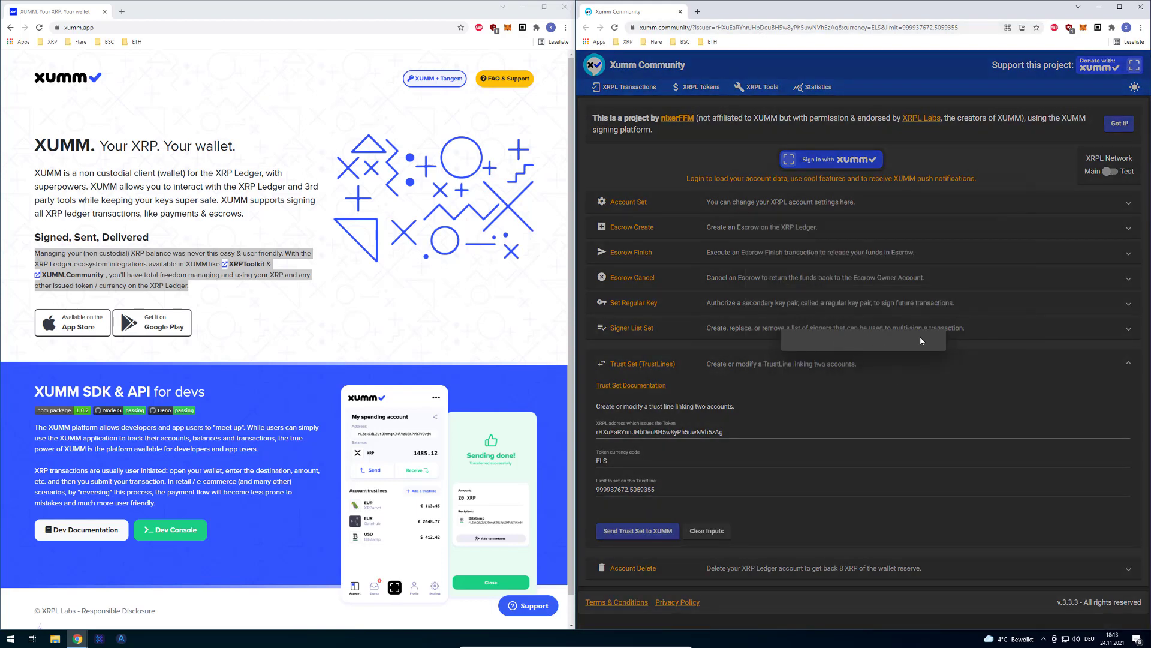
click(637, 530)
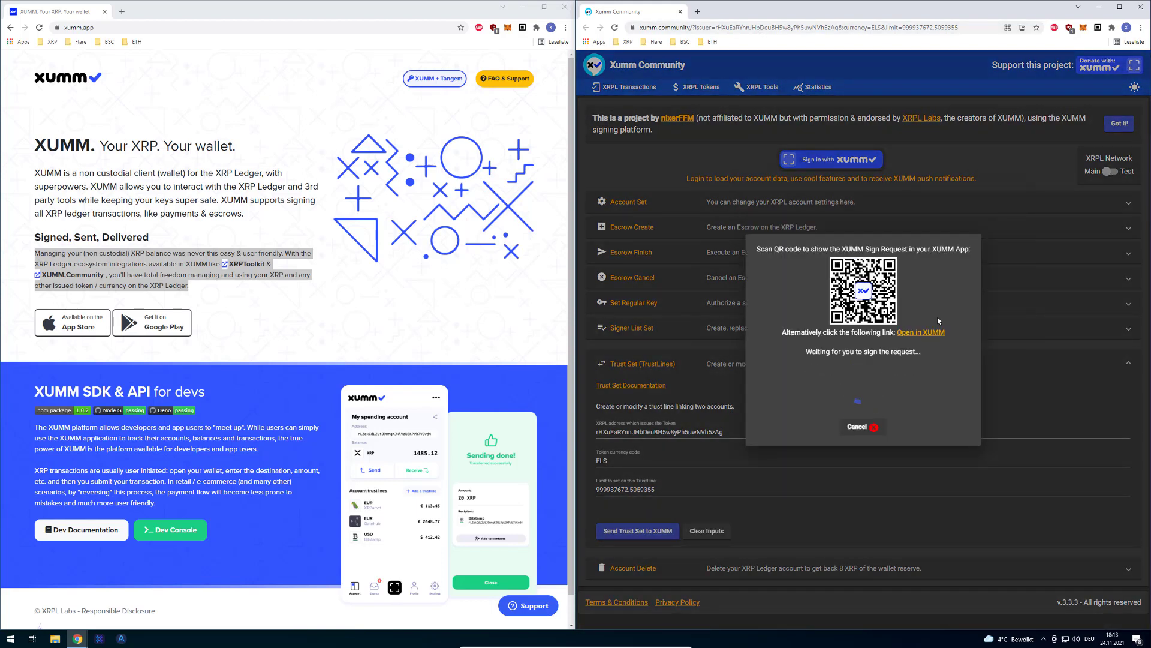
mouse_move(946, 315)
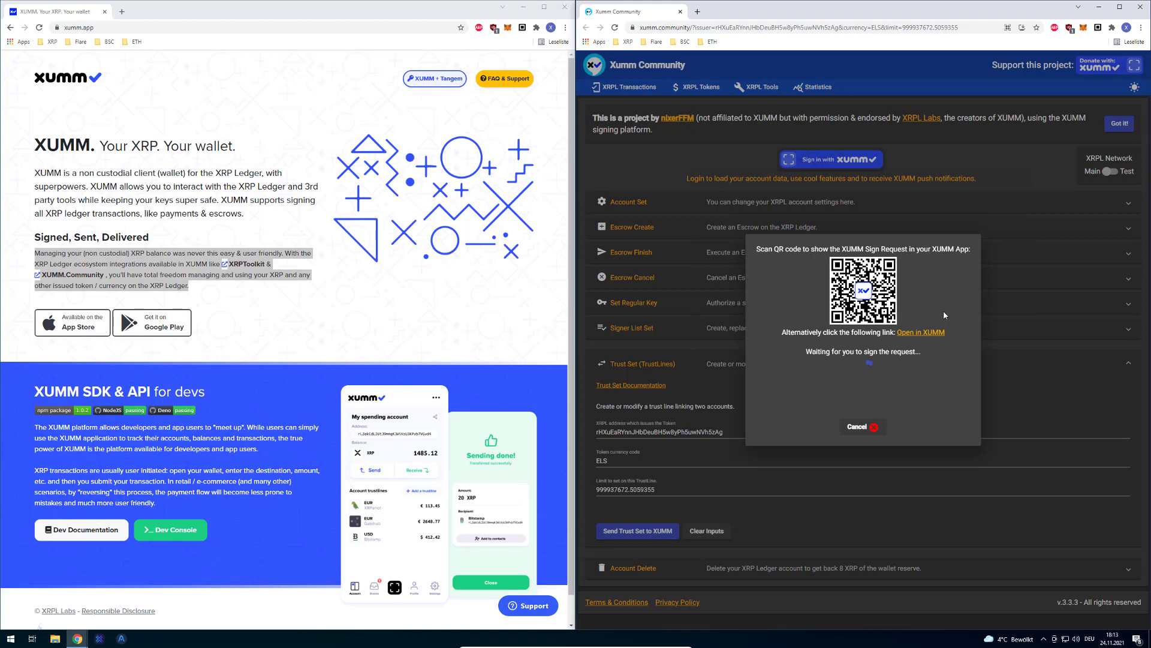
click(861, 427)
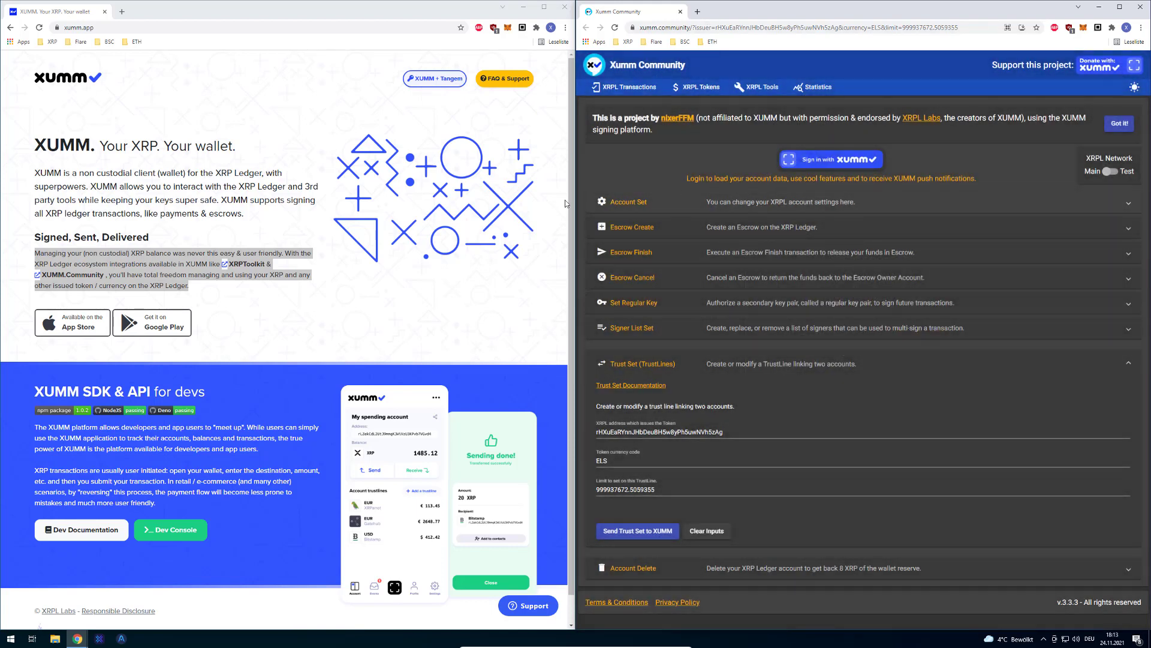
double_click(107, 146)
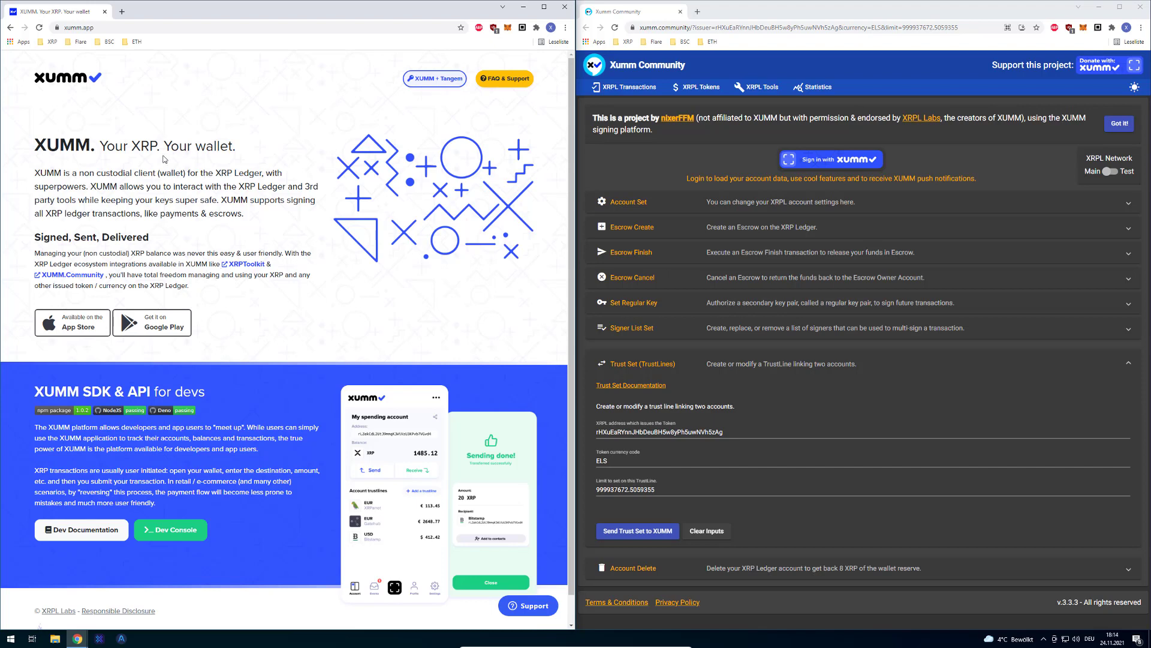
Highlight the wallet description text on the XUMM site.
drag(173, 173, 150, 237)
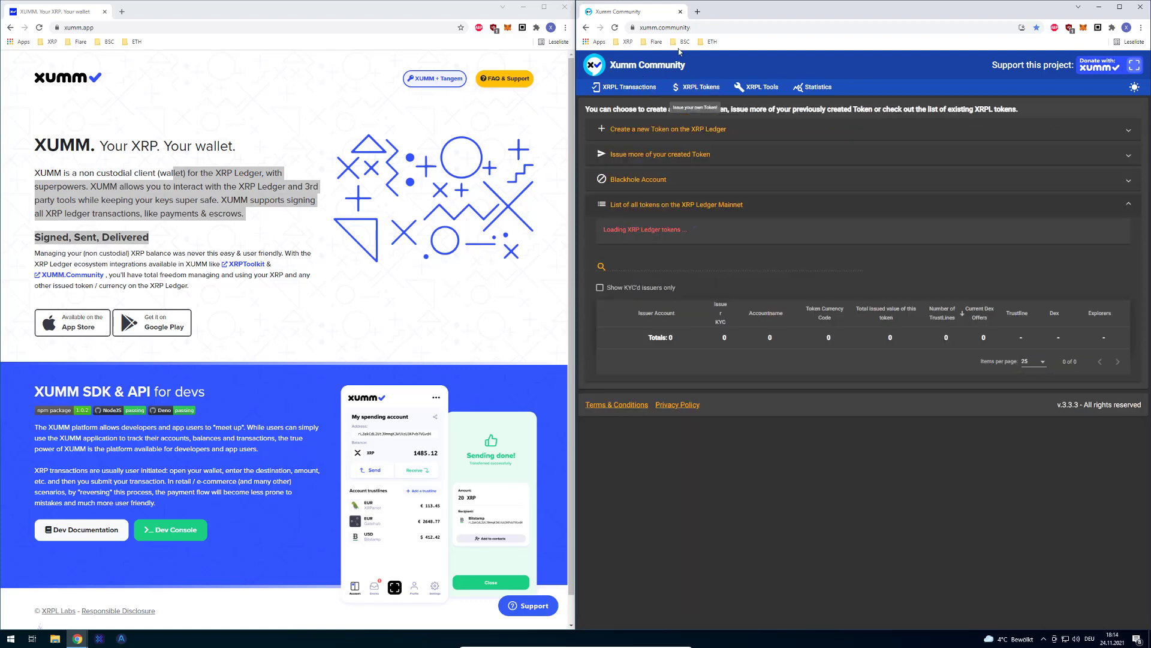
mouse_move(652, 147)
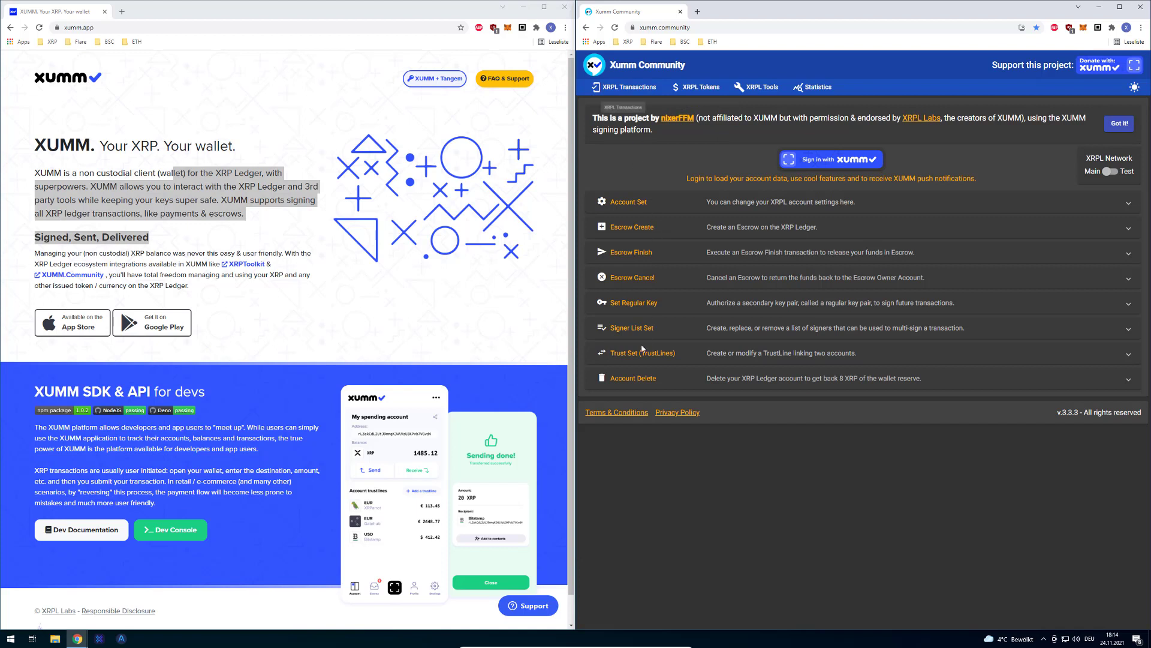
mouse_move(661, 323)
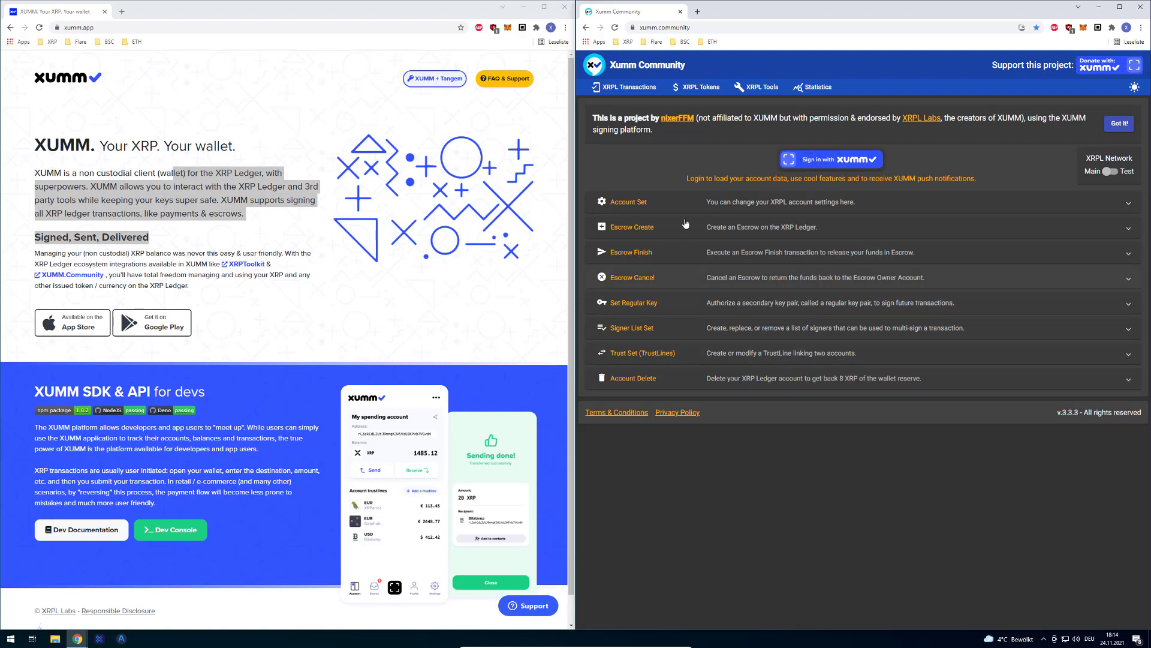
mouse_move(943, 216)
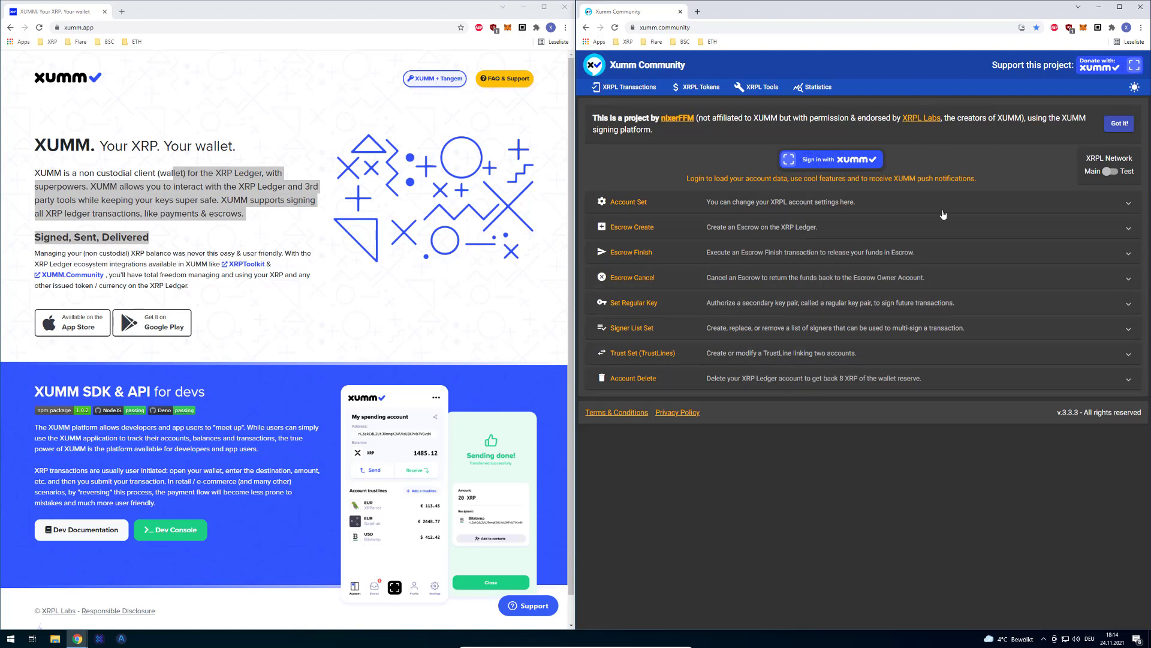
mouse_move(1001, 179)
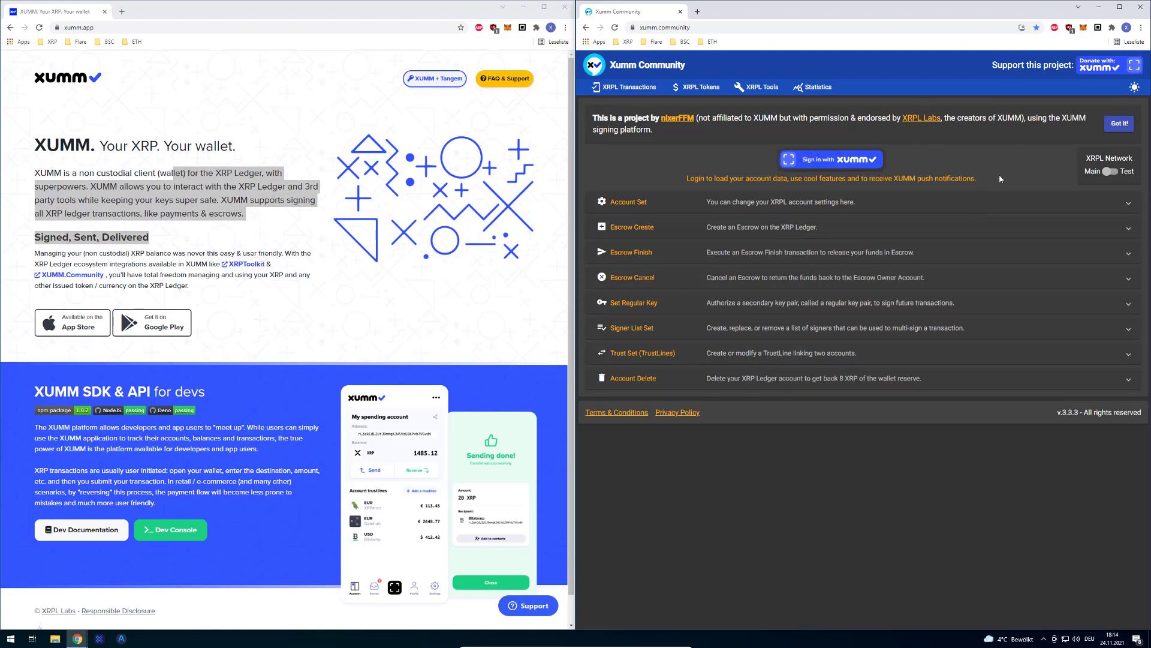